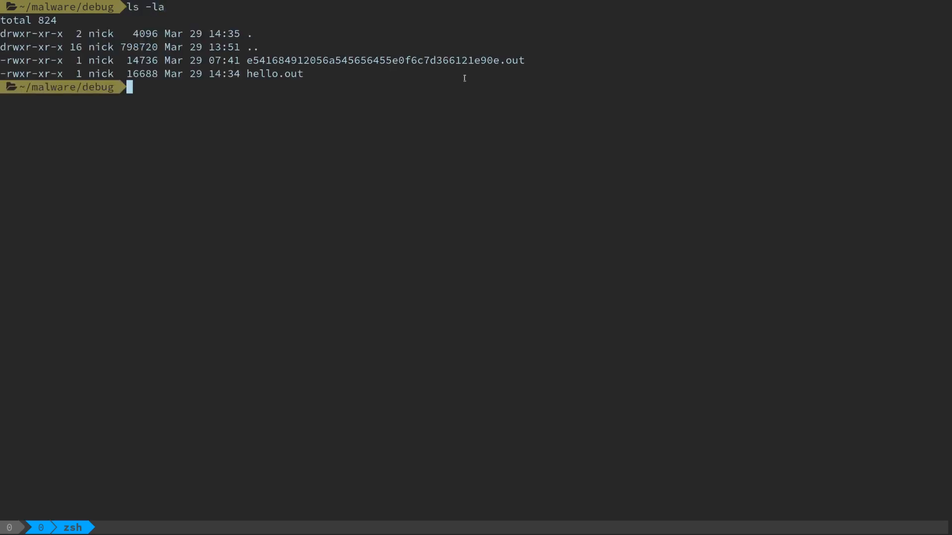
# Run `file hello.out` to see it is a 64-bit, not-stripped ELF PIE executable.
pyautogui.doubleClick(383, 60)
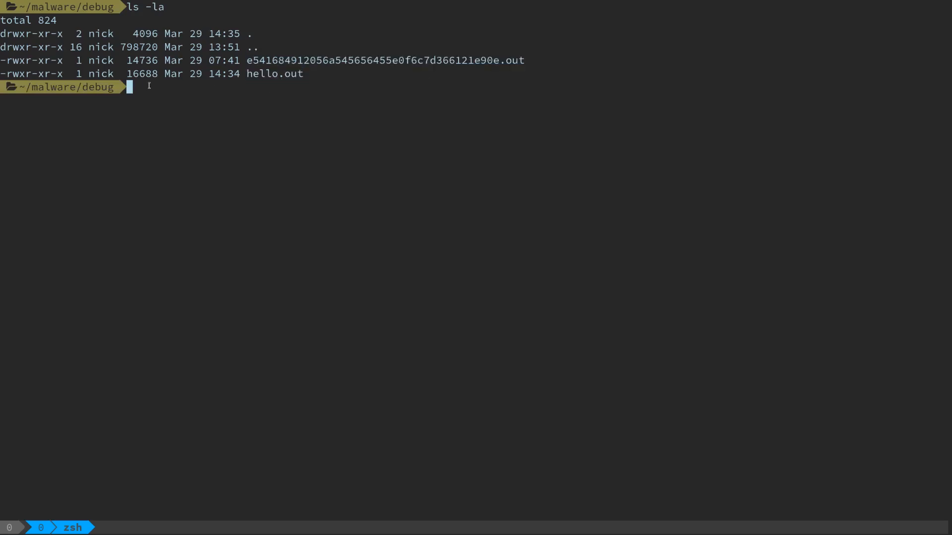
pyautogui.moveTo(390, 108)
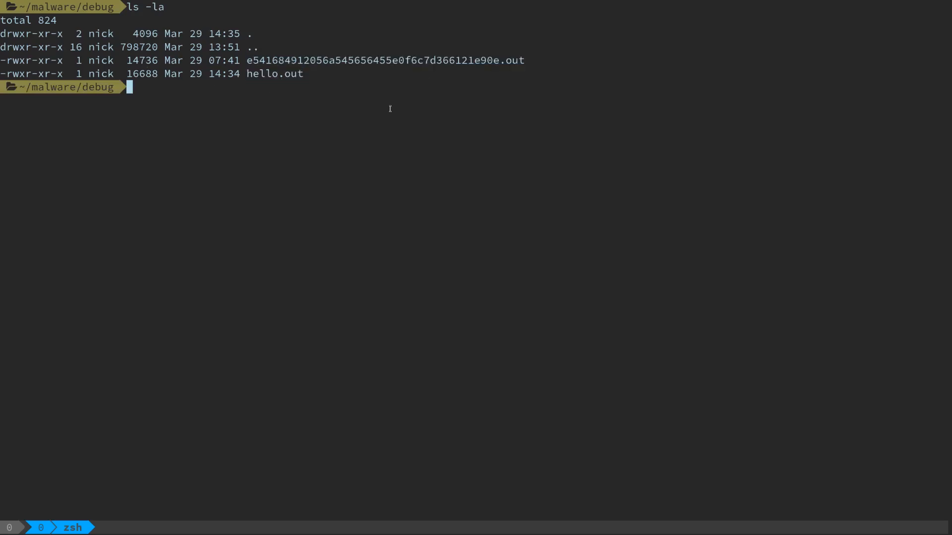
pyautogui.write('file hello.out')
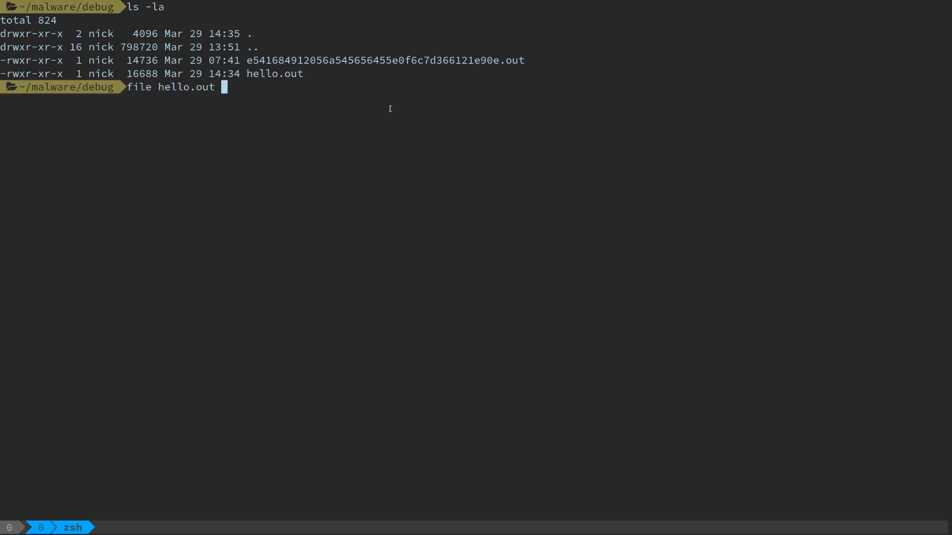
pyautogui.press('Return')
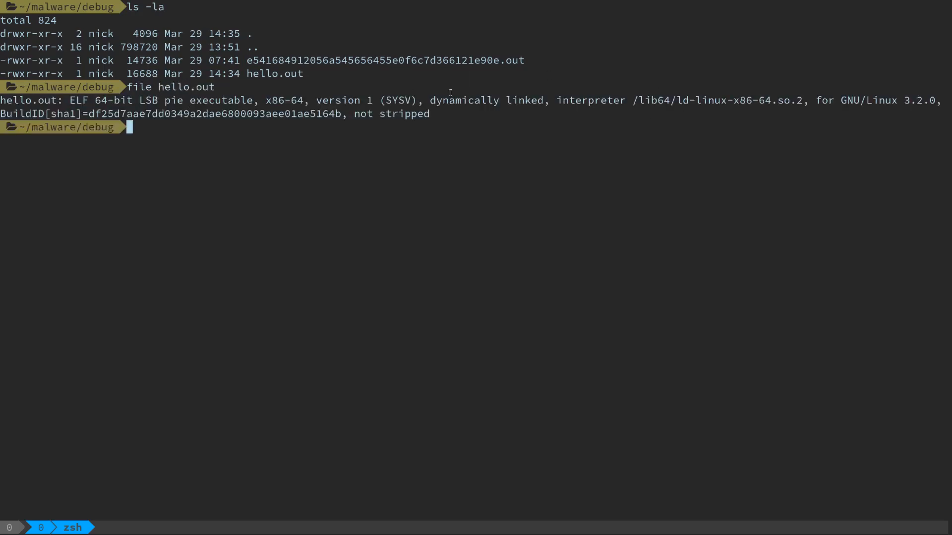
pyautogui.doubleClick(395, 114)
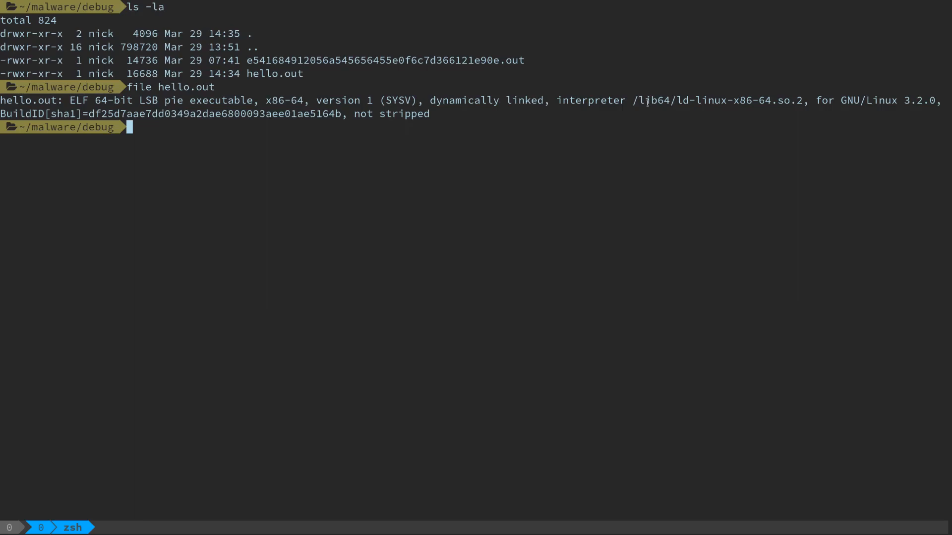
pyautogui.write('rad')
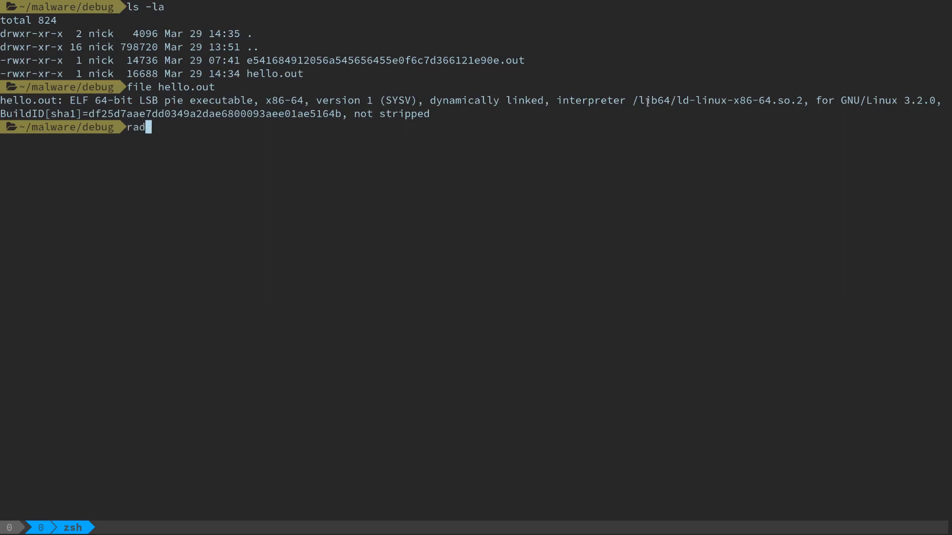
# Launch `radare2 -d hello.out` and try `pdf`, which reports no function at the current address.
pyautogui.write('are2 -')
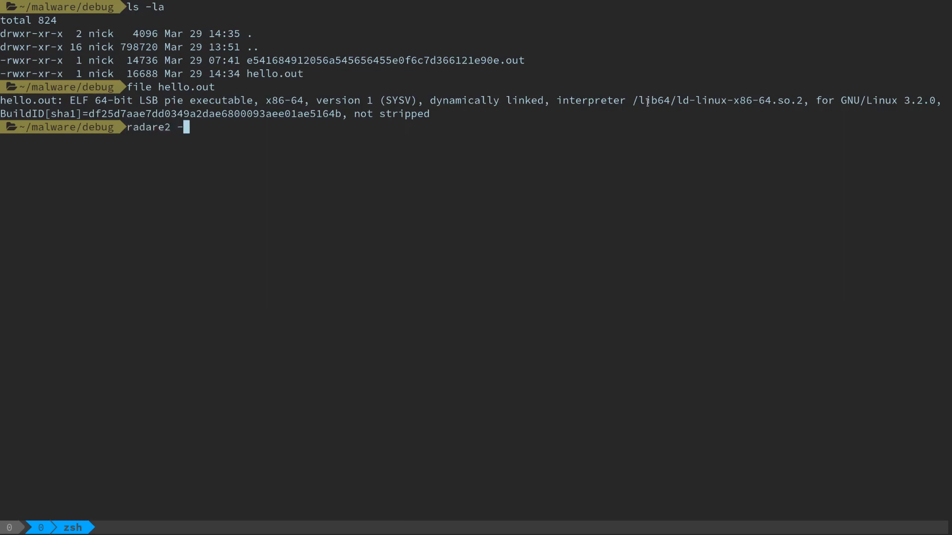
pyautogui.write('d')
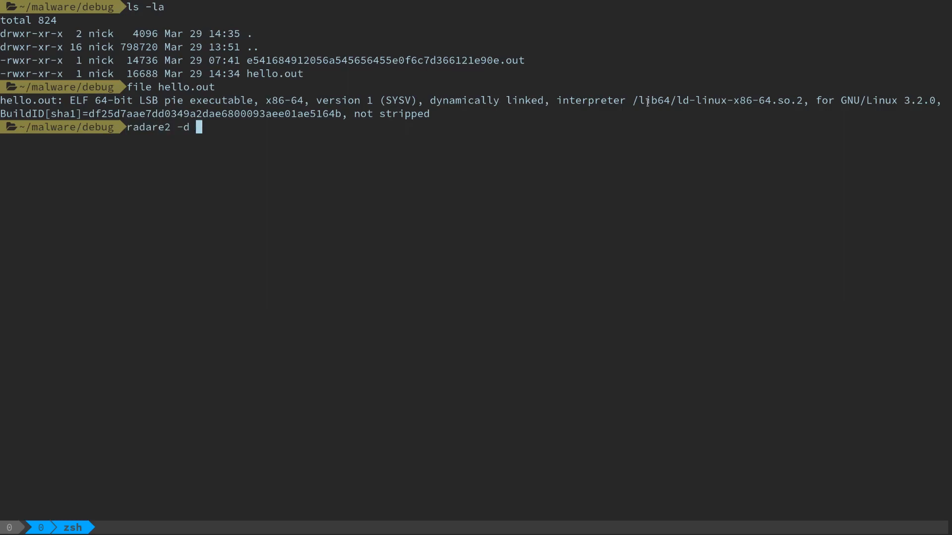
pyautogui.write('he')
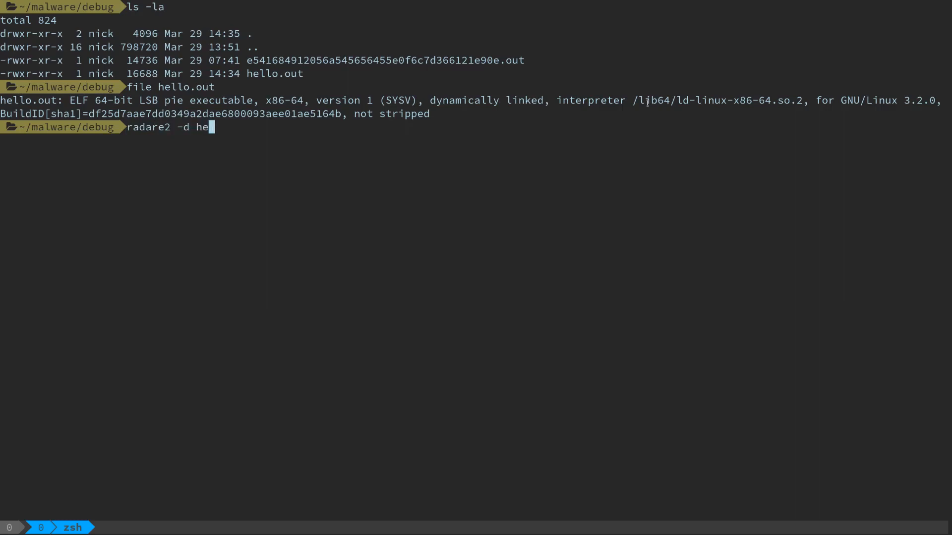
pyautogui.write('llo.out \\')
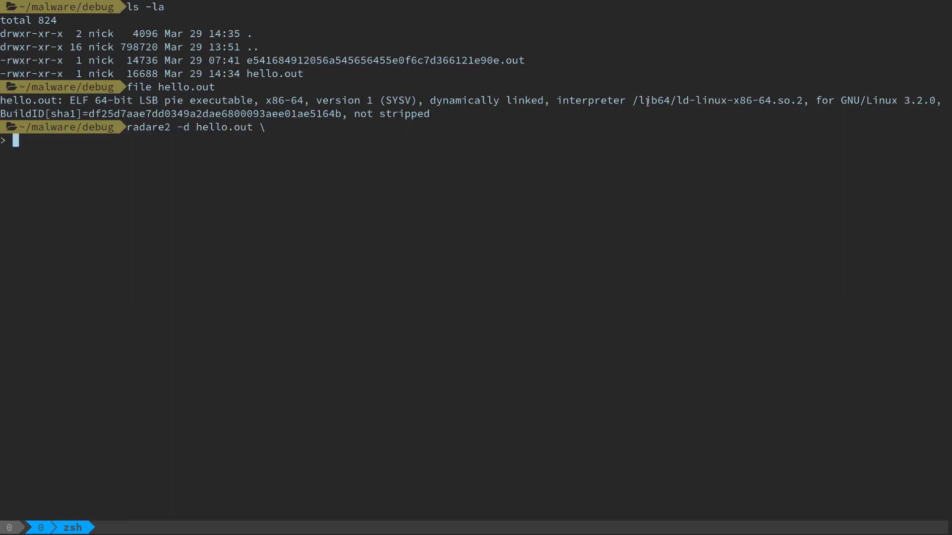
pyautogui.press('Return')
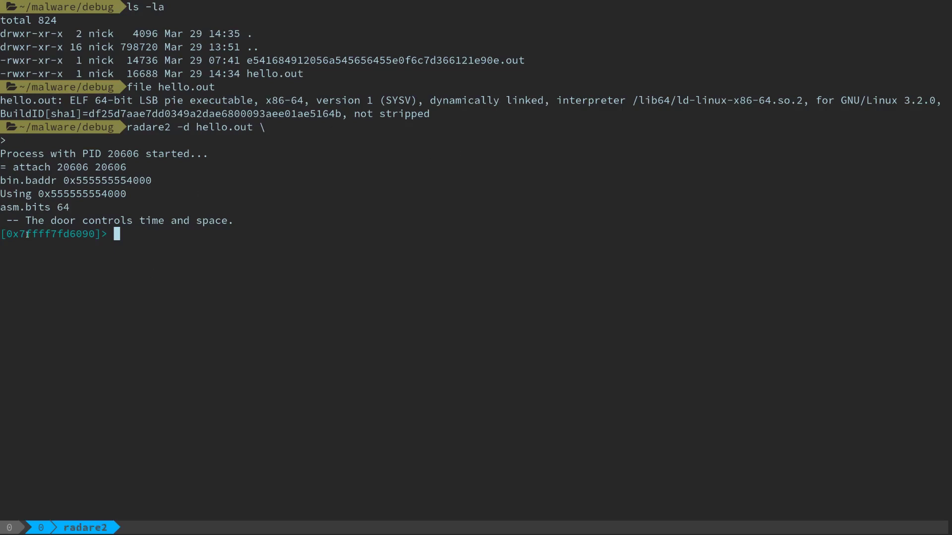
pyautogui.moveTo(298, 232)
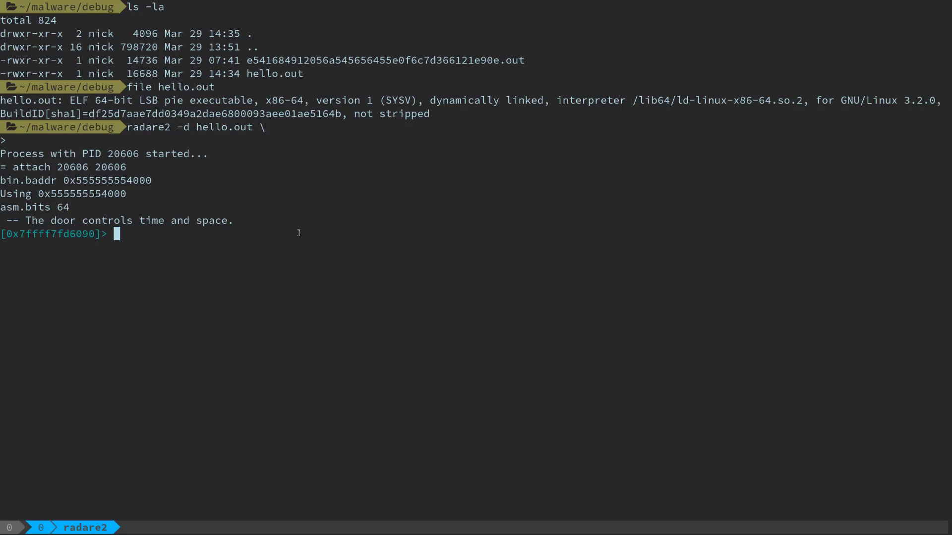
pyautogui.write('pdf')
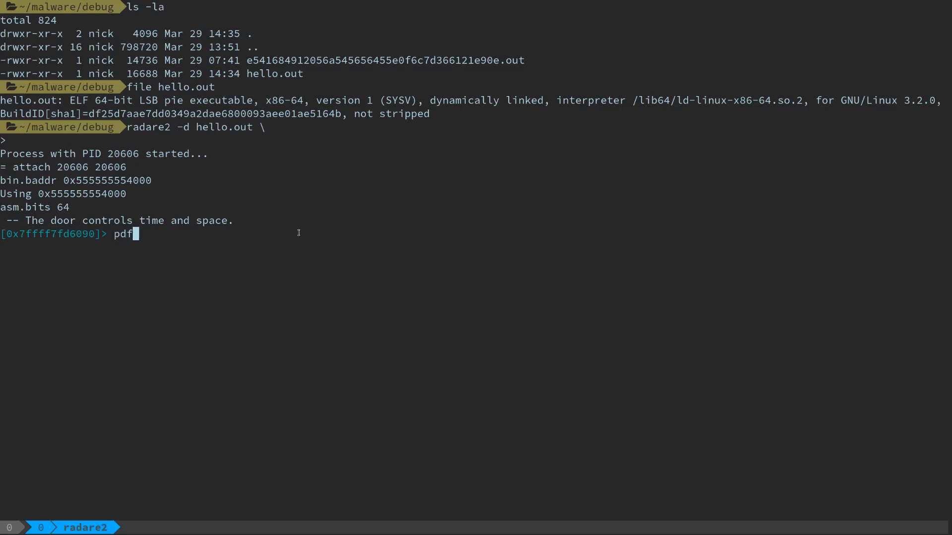
pyautogui.press('Return')
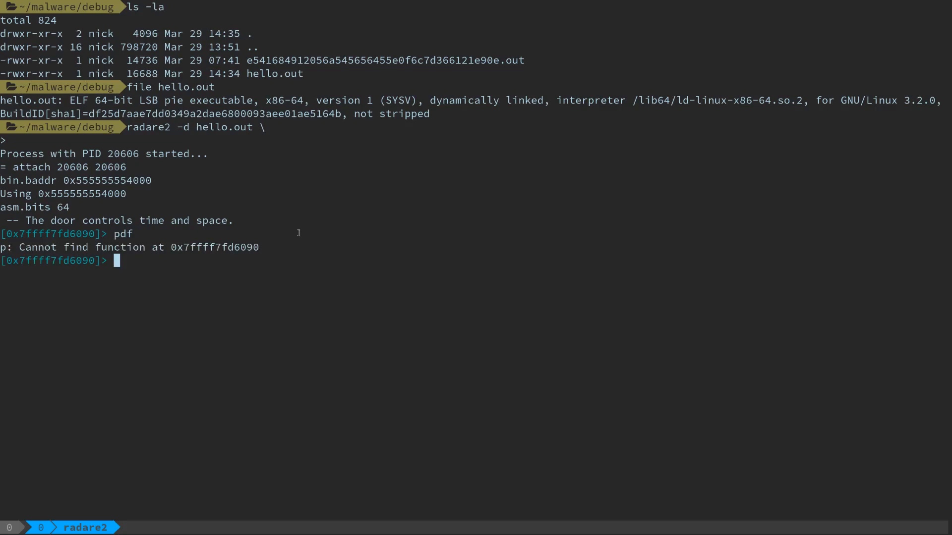
# Run `aaa` and `afl`, then highlight main and sym.imp.puts in the function list.
pyautogui.write('aaa')
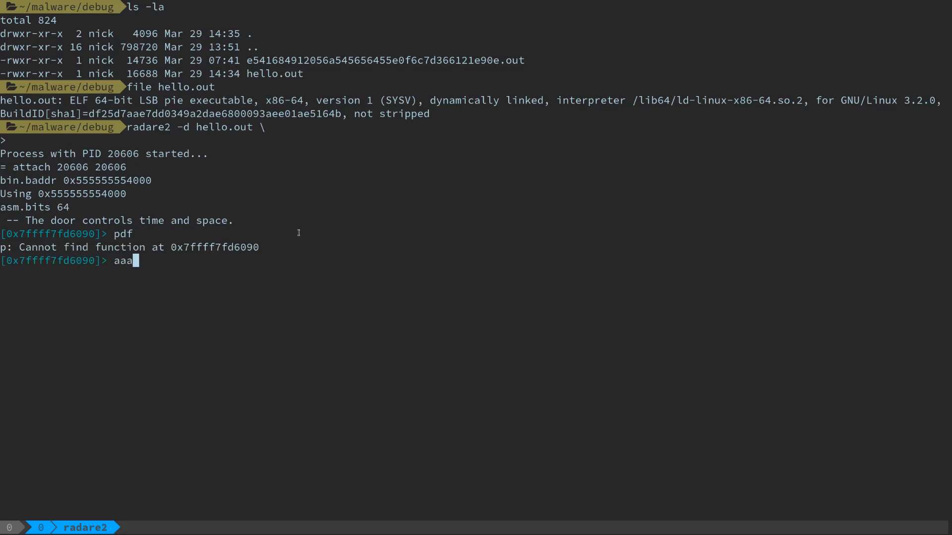
pyautogui.press('Return')
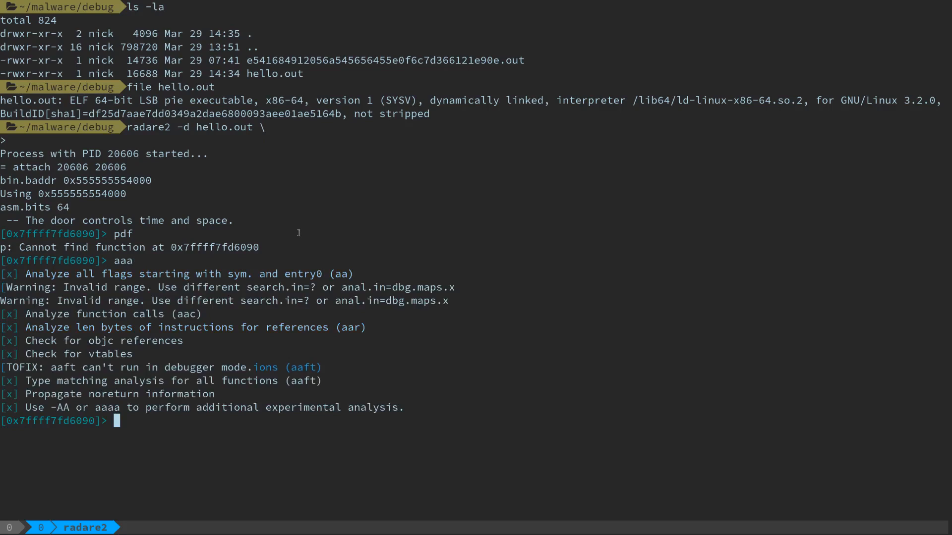
pyautogui.write('afl')
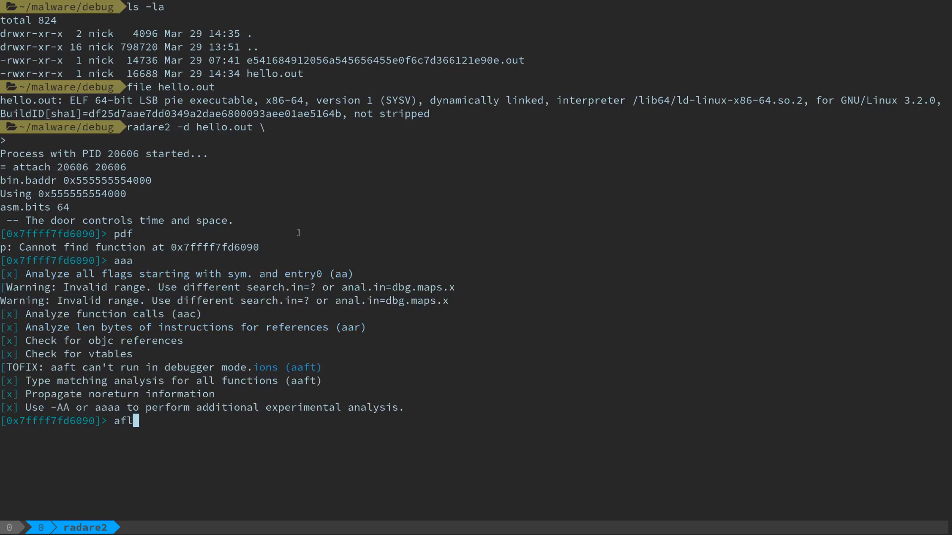
pyautogui.press('Return')
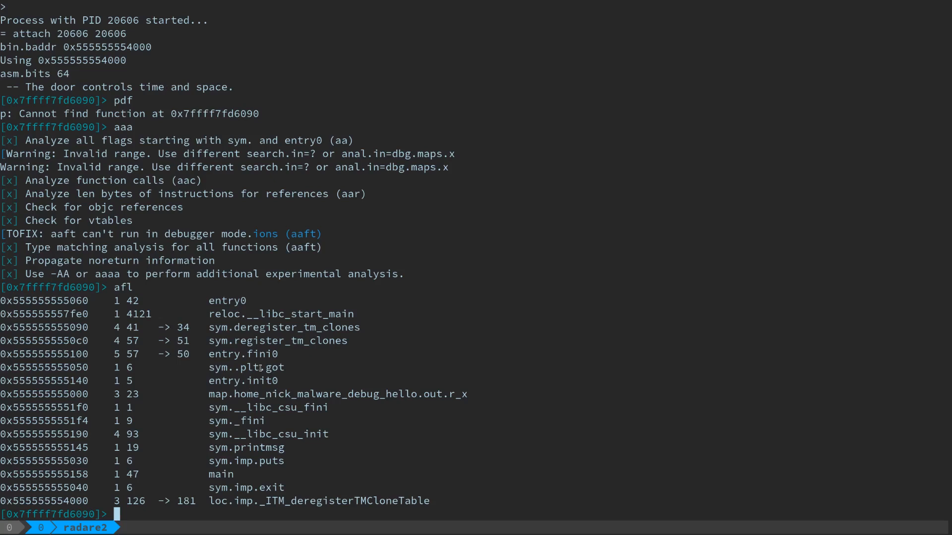
pyautogui.doubleClick(227, 301)
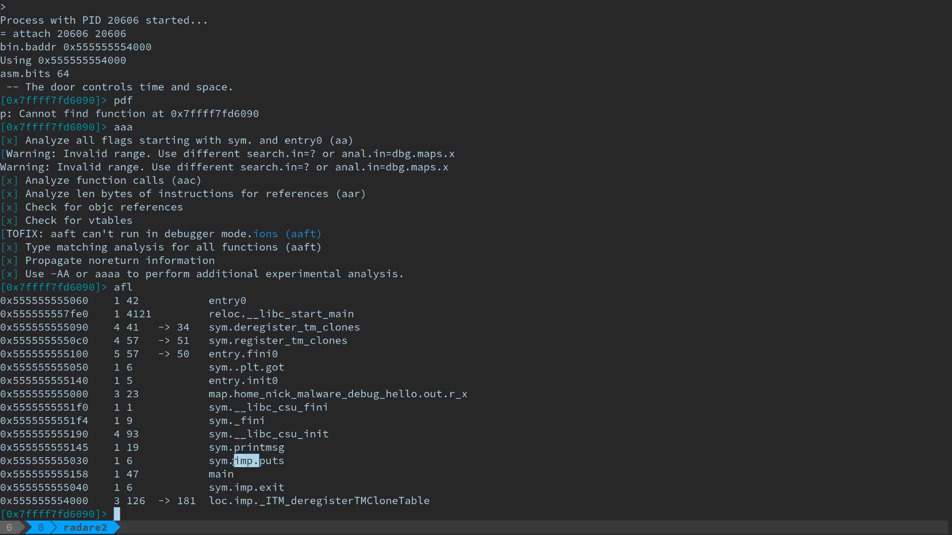
pyautogui.doubleClick(246, 461)
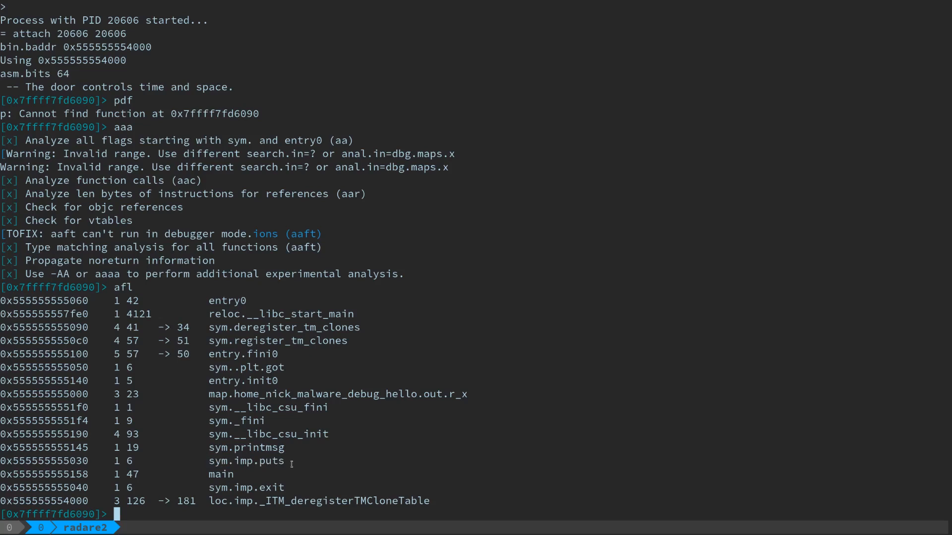
pyautogui.doubleClick(220, 474)
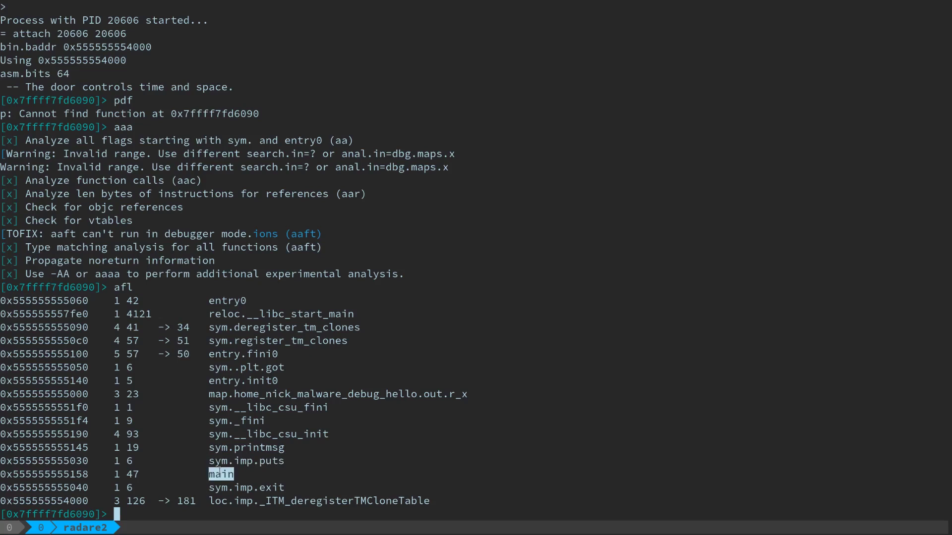
pyautogui.moveTo(382, 337)
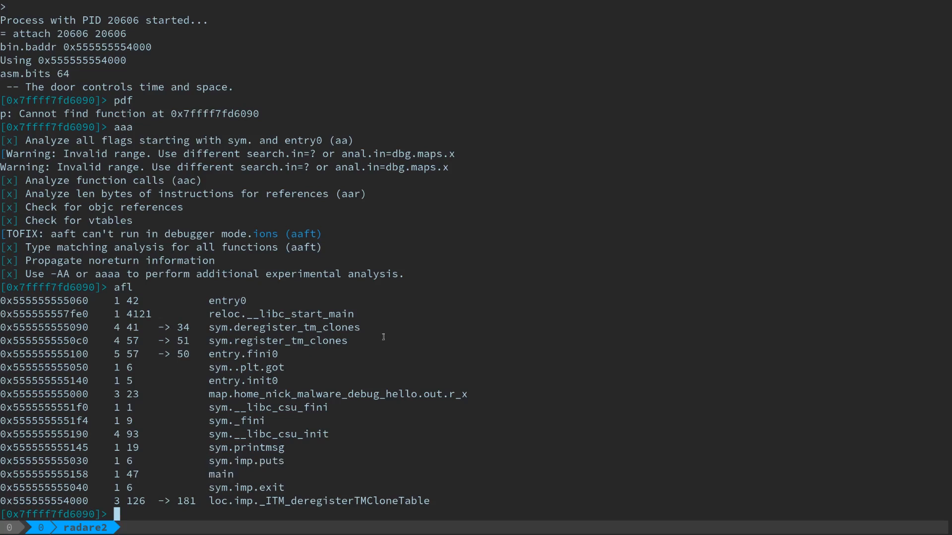
pyautogui.write('s')
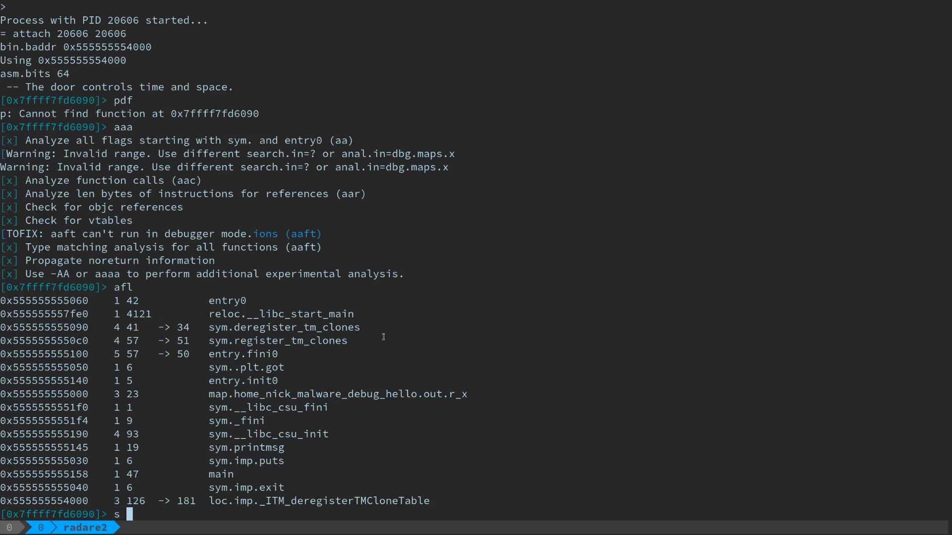
pyautogui.write('main')
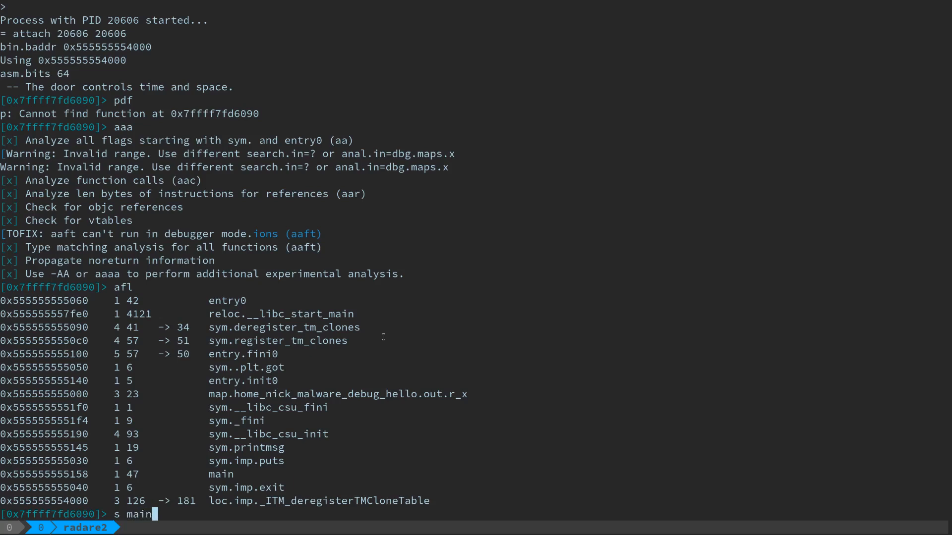
pyautogui.press('Return')
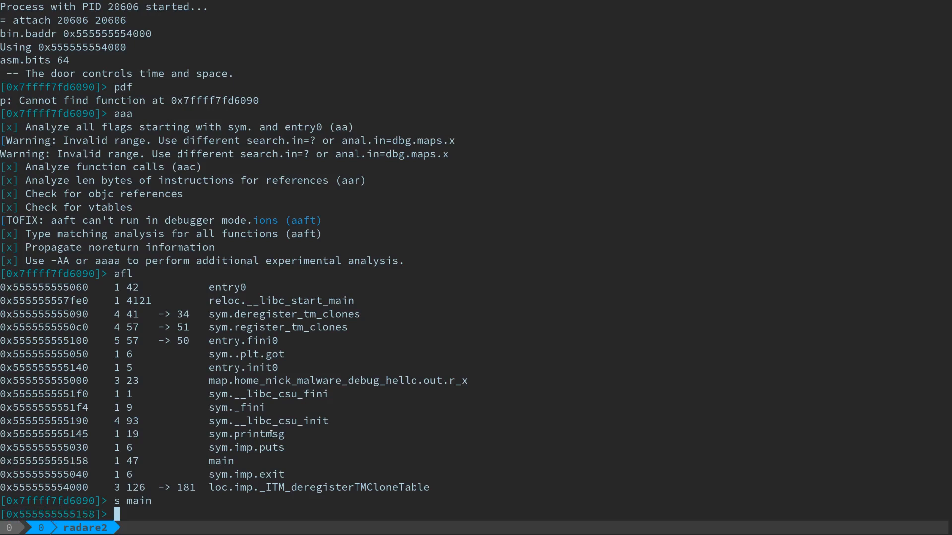
pyautogui.write('V')
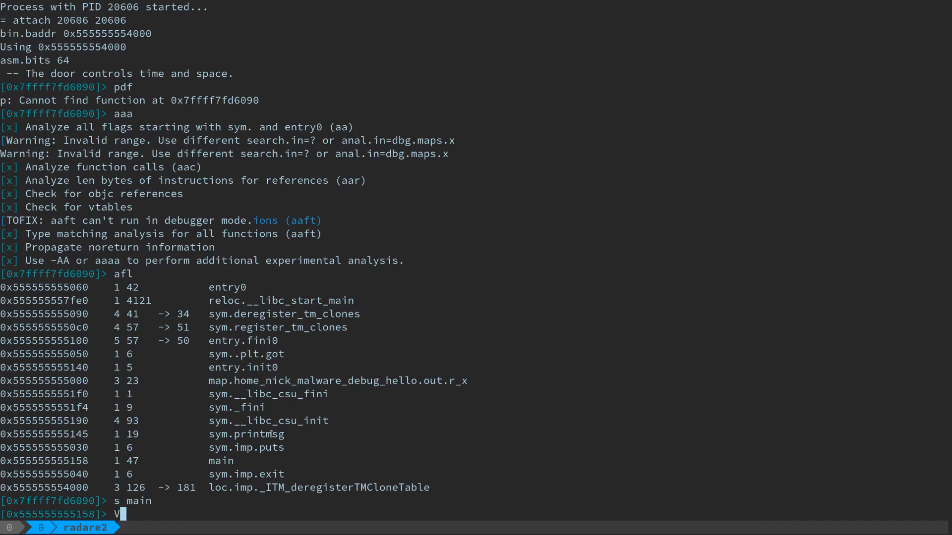
# Enter visual debugger mode showing stack, registers and main's calls to puts, printmsg and exit.
pyautogui.press('Return')
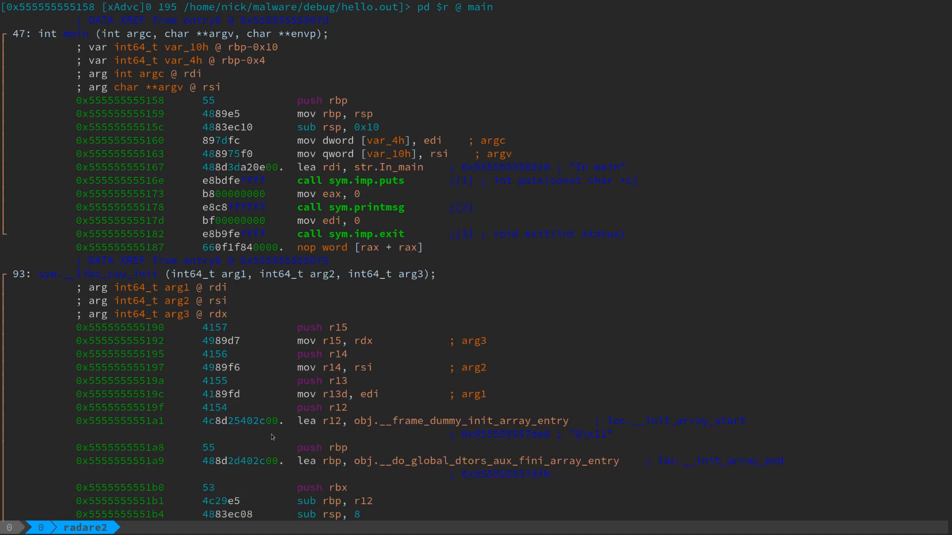
pyautogui.press('Return')
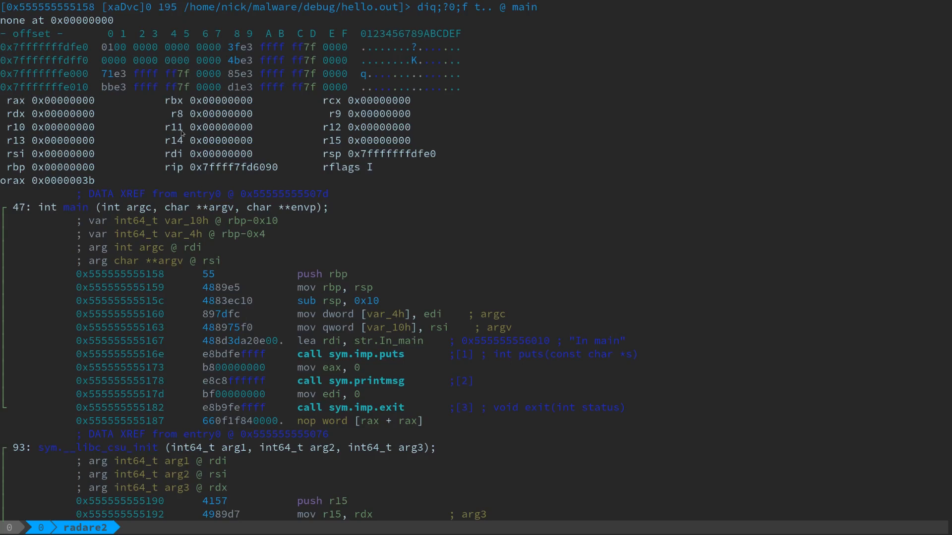
pyautogui.moveTo(144, 108)
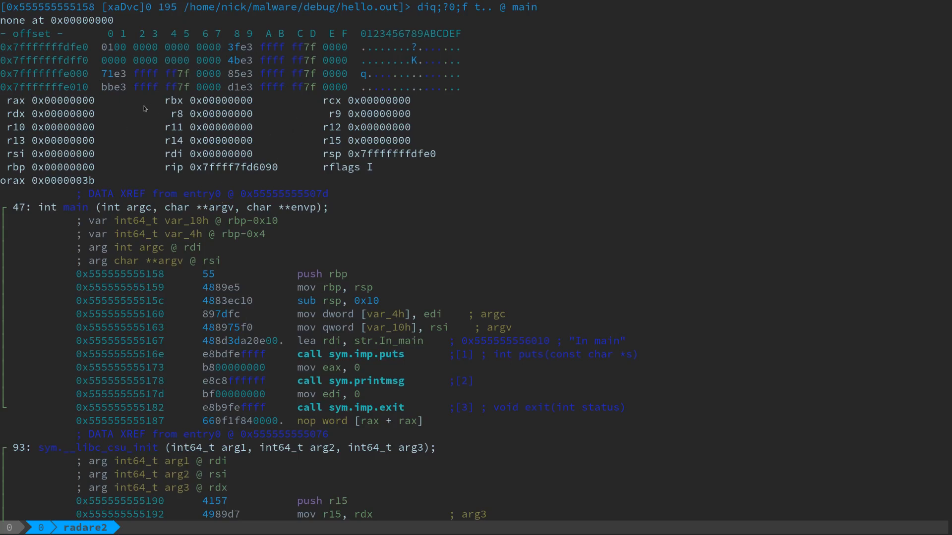
pyautogui.moveTo(159, 259)
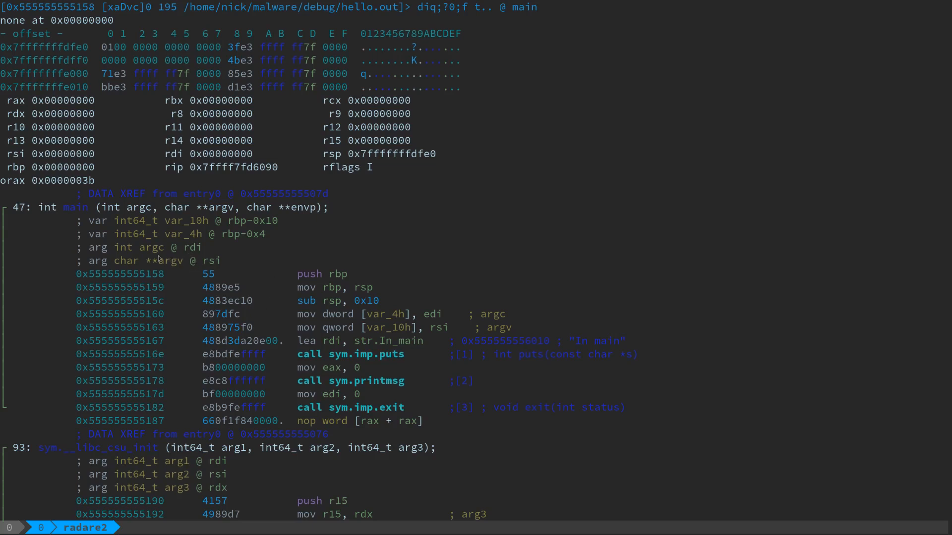
pyautogui.moveTo(297, 281)
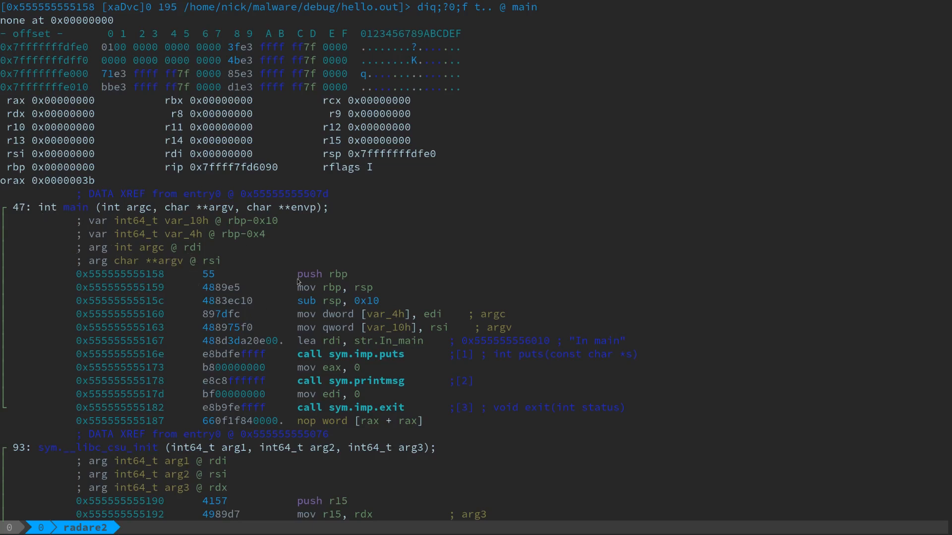
pyautogui.moveTo(398, 283)
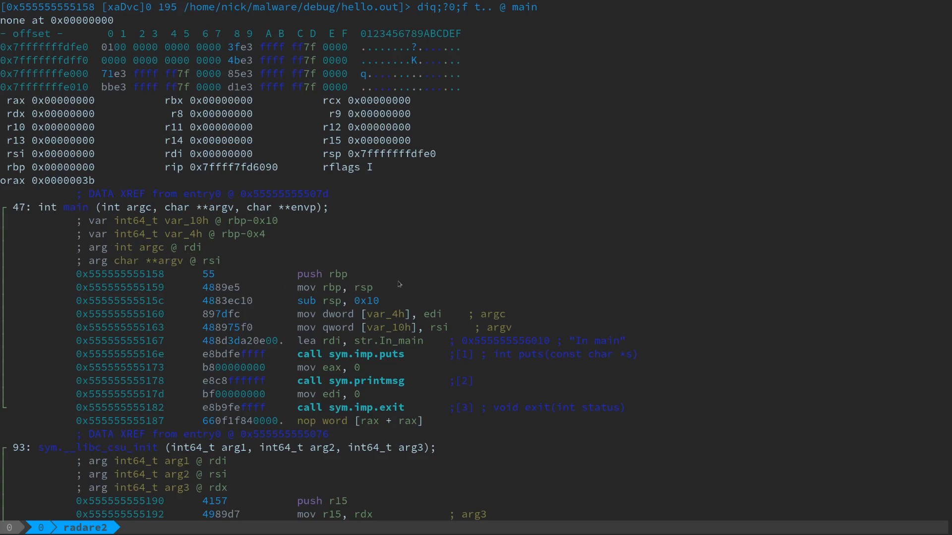
pyautogui.moveTo(399, 361)
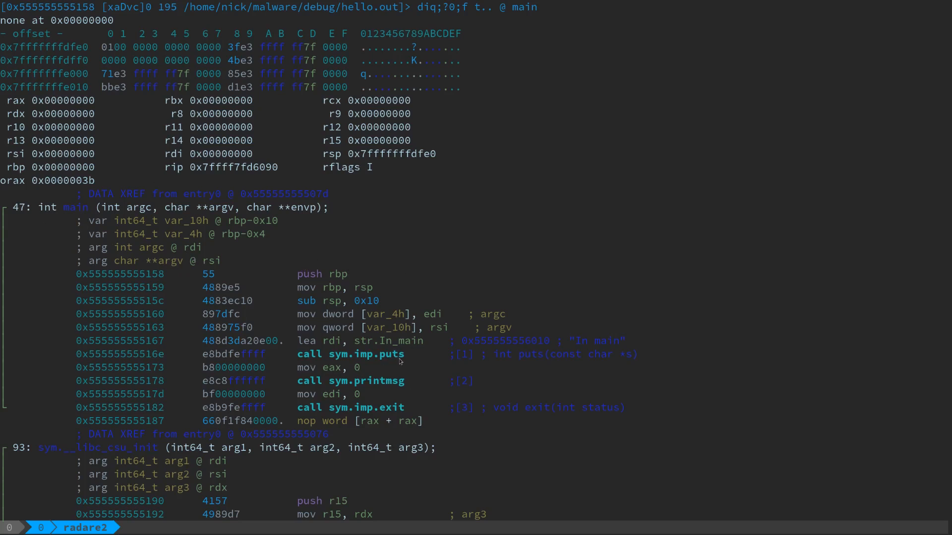
pyautogui.moveTo(406, 388)
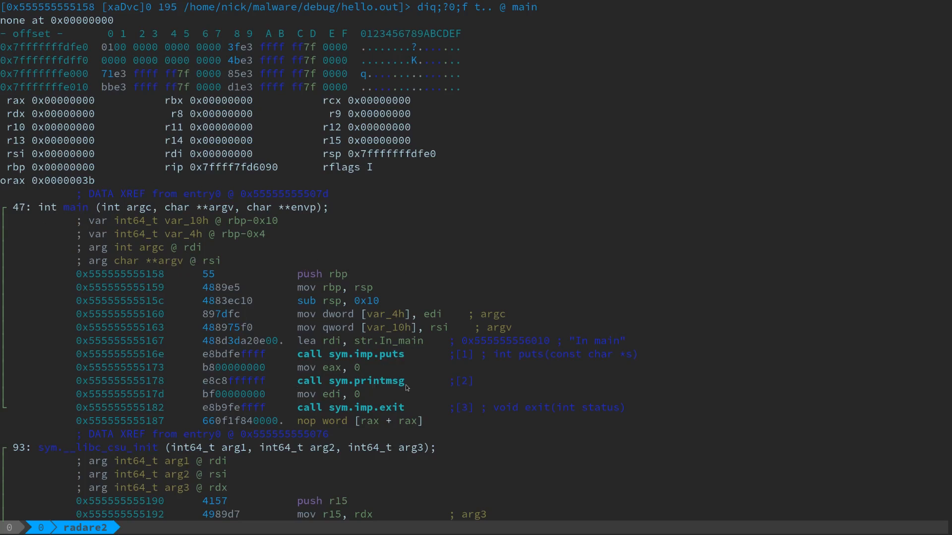
pyautogui.moveTo(416, 419)
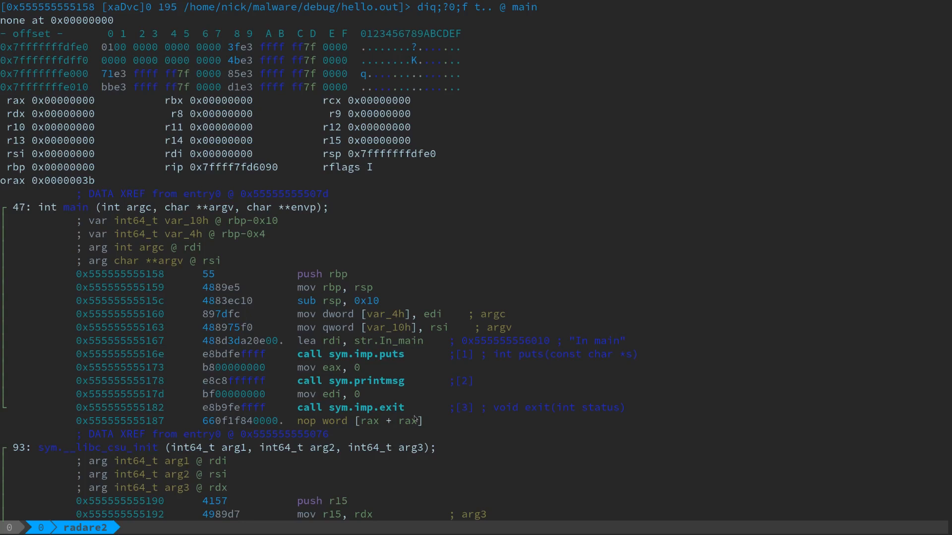
pyautogui.moveTo(628, 344)
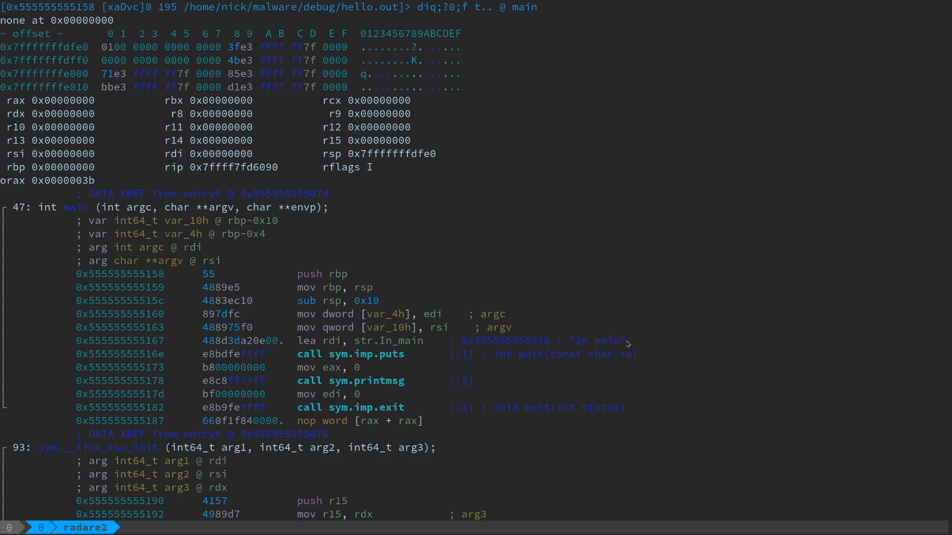
pyautogui.moveTo(392, 345)
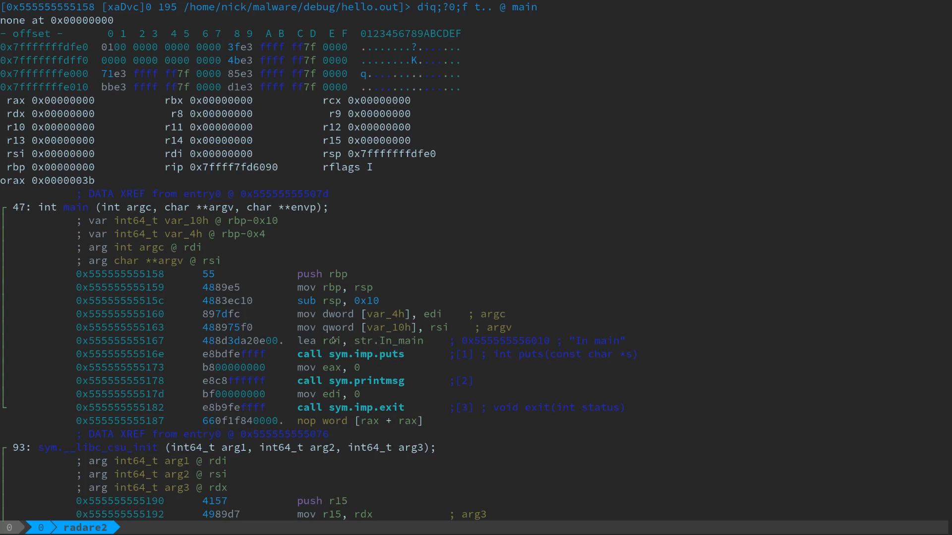
pyautogui.moveTo(584, 341)
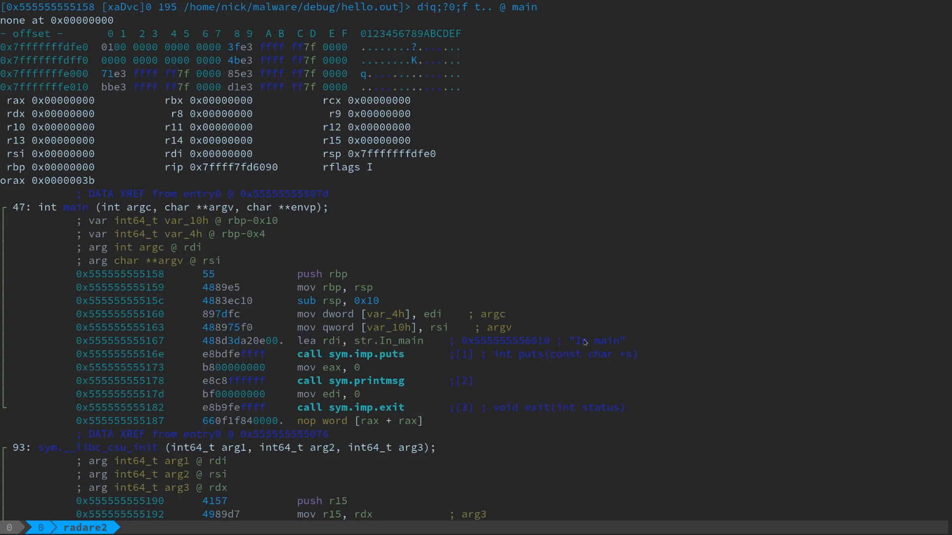
pyautogui.moveTo(510, 344)
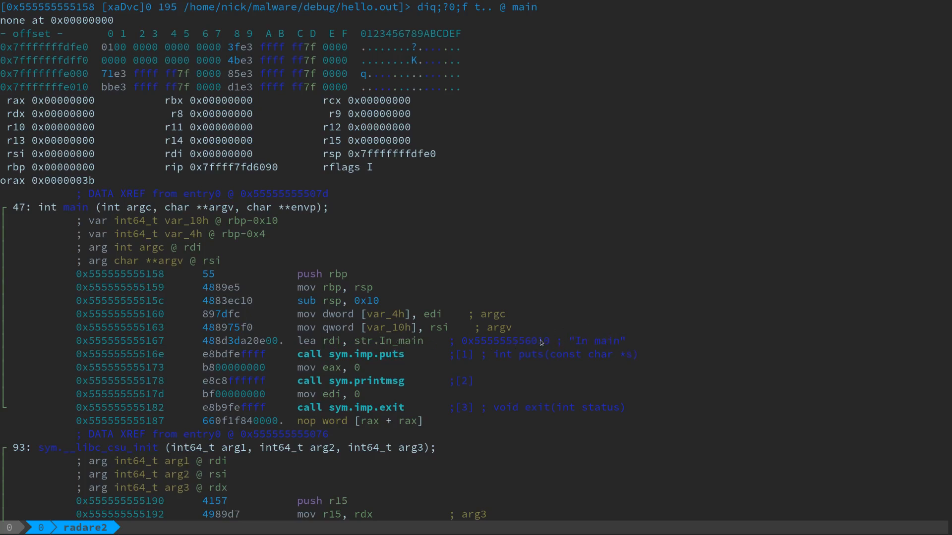
pyautogui.moveTo(601, 338)
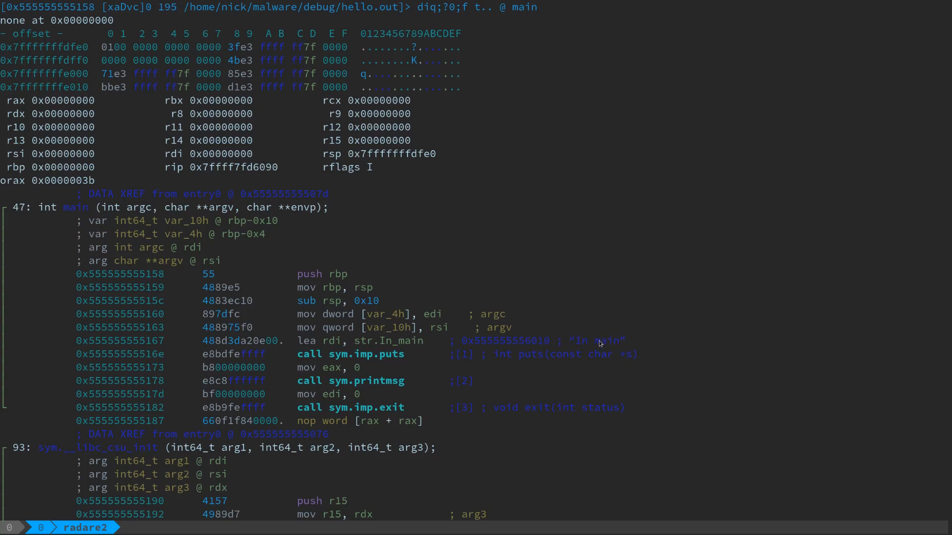
pyautogui.moveTo(536, 342)
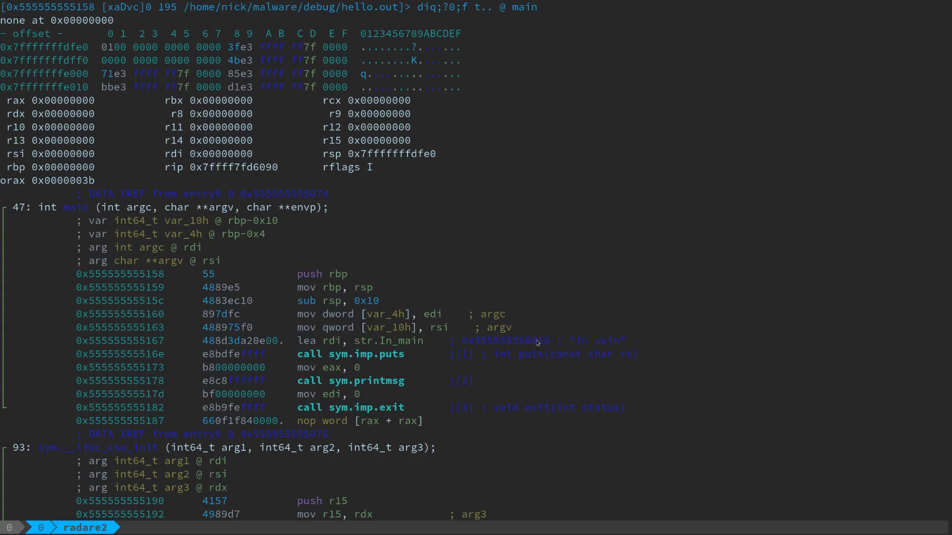
pyautogui.moveTo(495, 339)
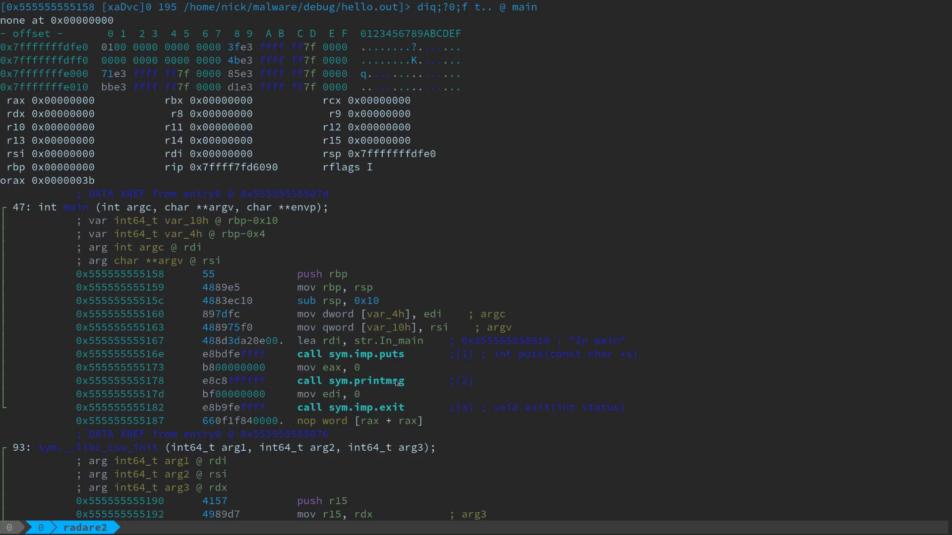
pyautogui.moveTo(549, 417)
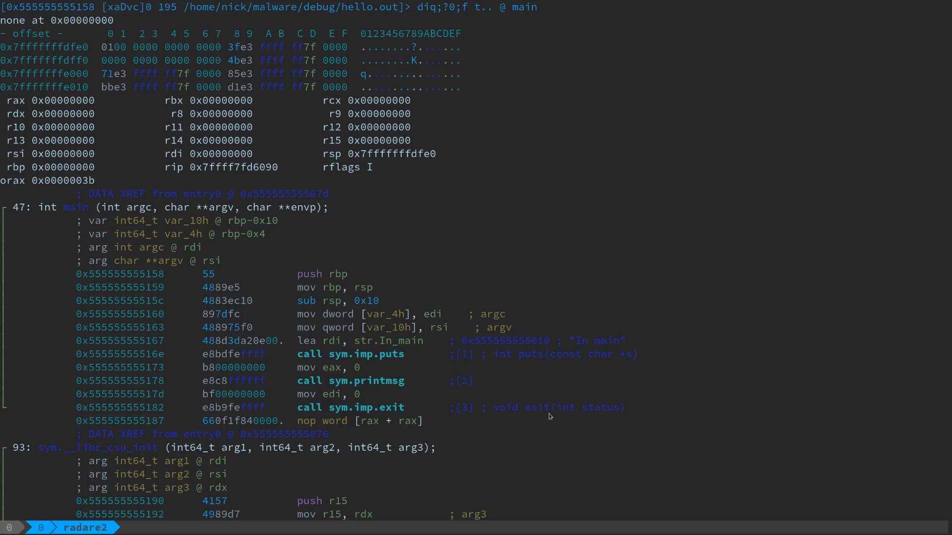
pyautogui.moveTo(574, 343)
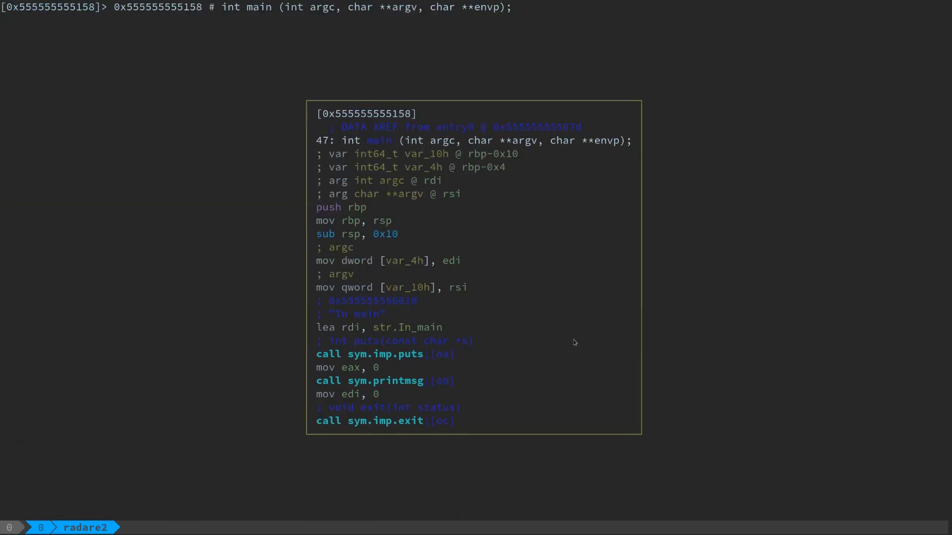
pyautogui.moveTo(391, 372)
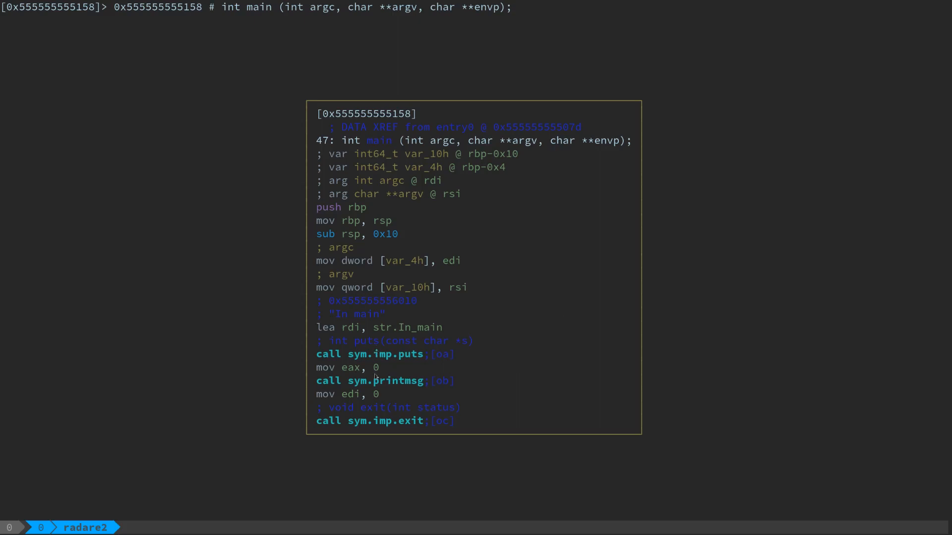
pyautogui.moveTo(346, 364)
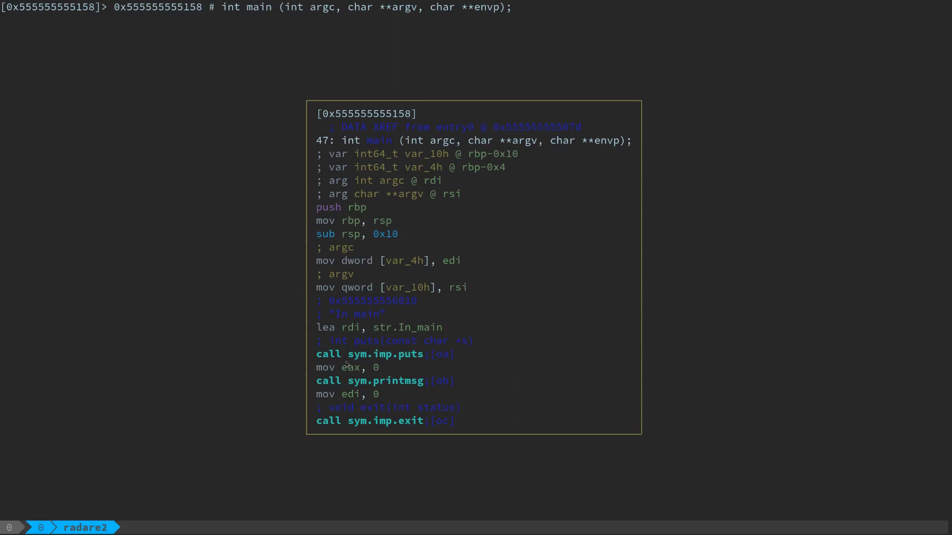
pyautogui.moveTo(499, 313)
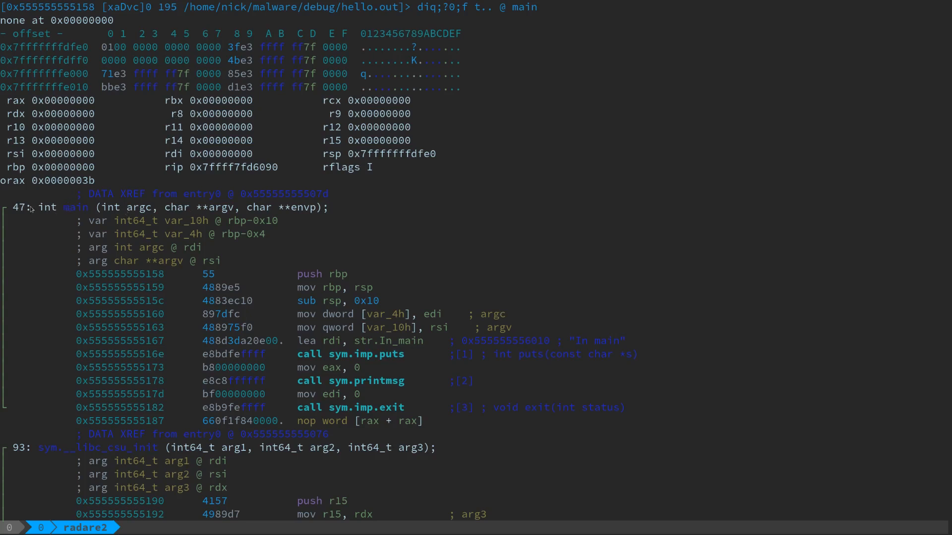
pyautogui.moveTo(127, 213)
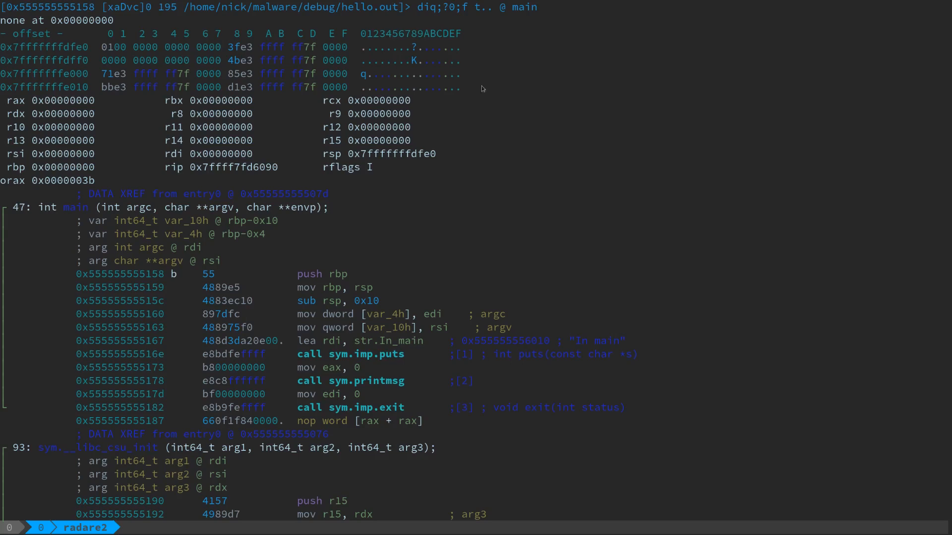
pyautogui.moveTo(382, 243)
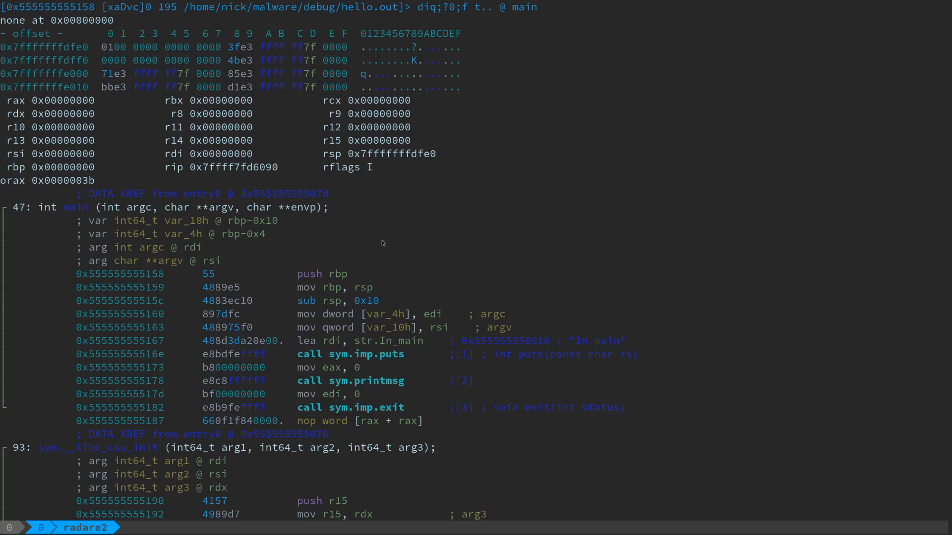
pyautogui.scroll(-3)
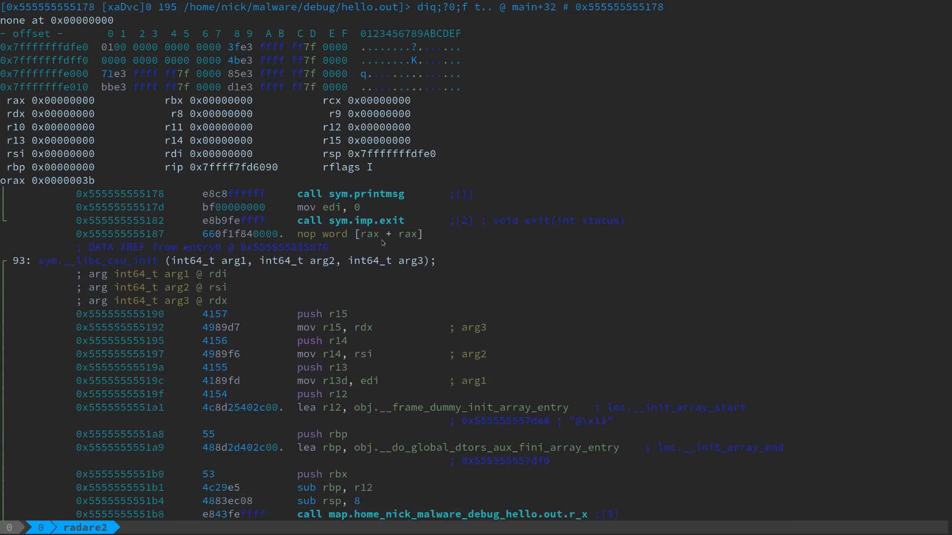
pyautogui.write('b')
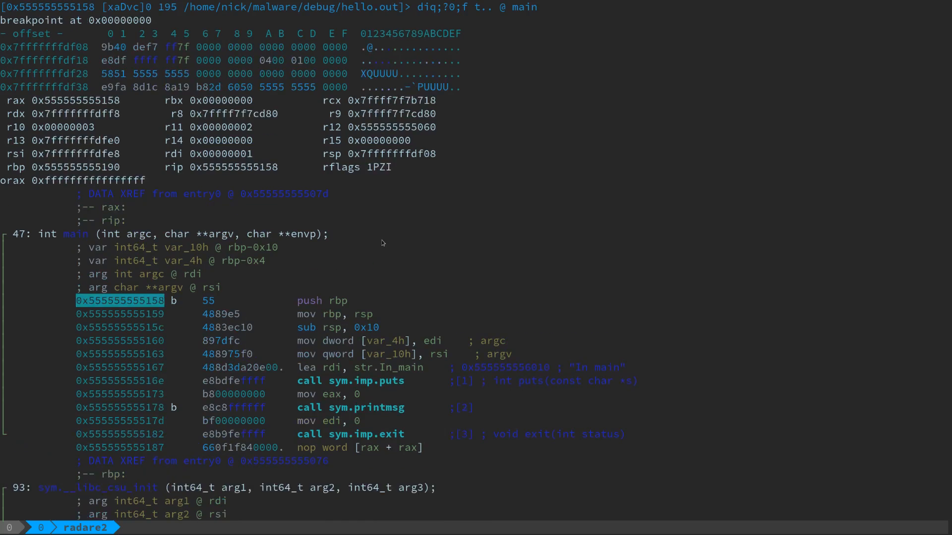
pyautogui.moveTo(87, 325)
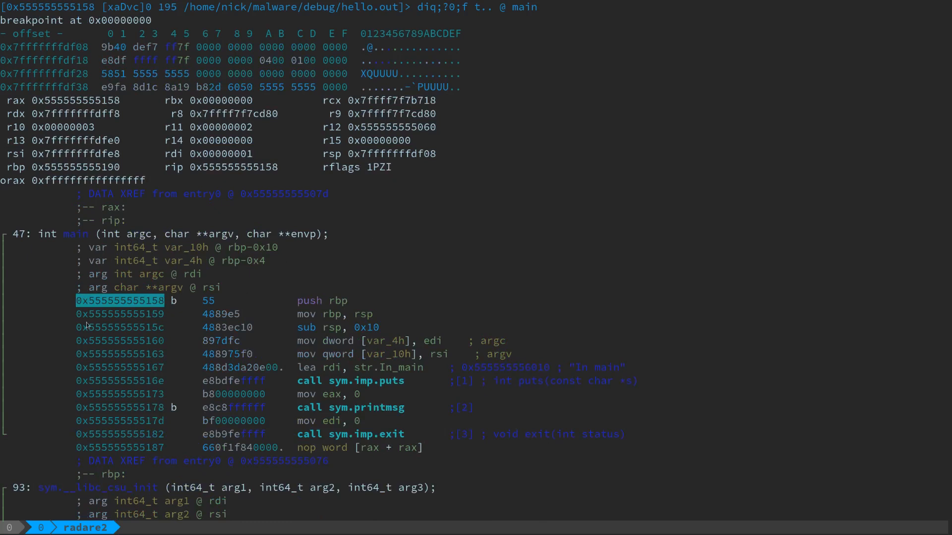
pyautogui.moveTo(80, 286)
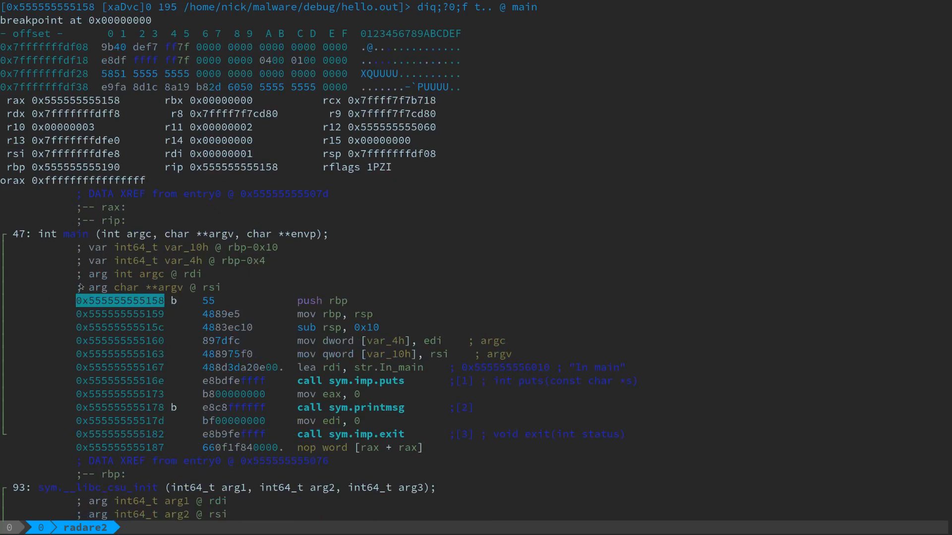
pyautogui.moveTo(432, 300)
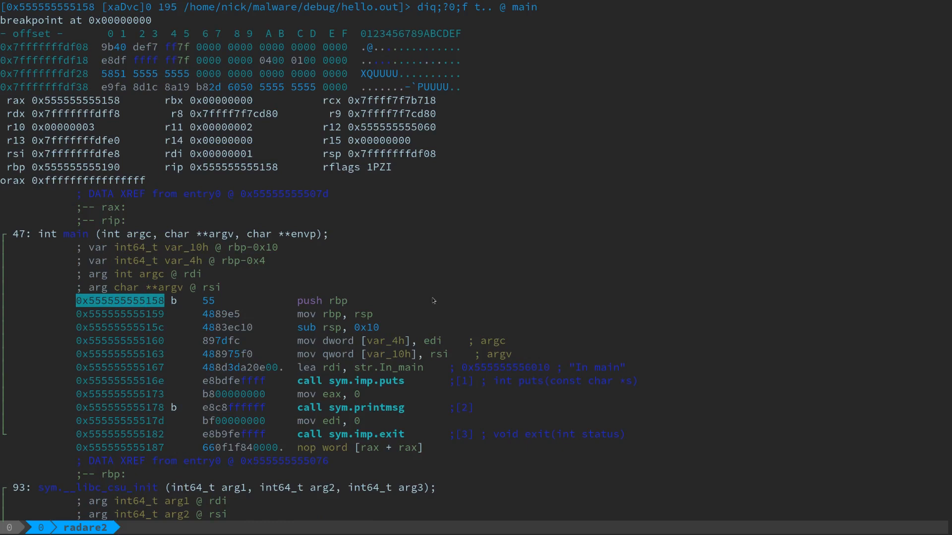
pyautogui.moveTo(119, 301)
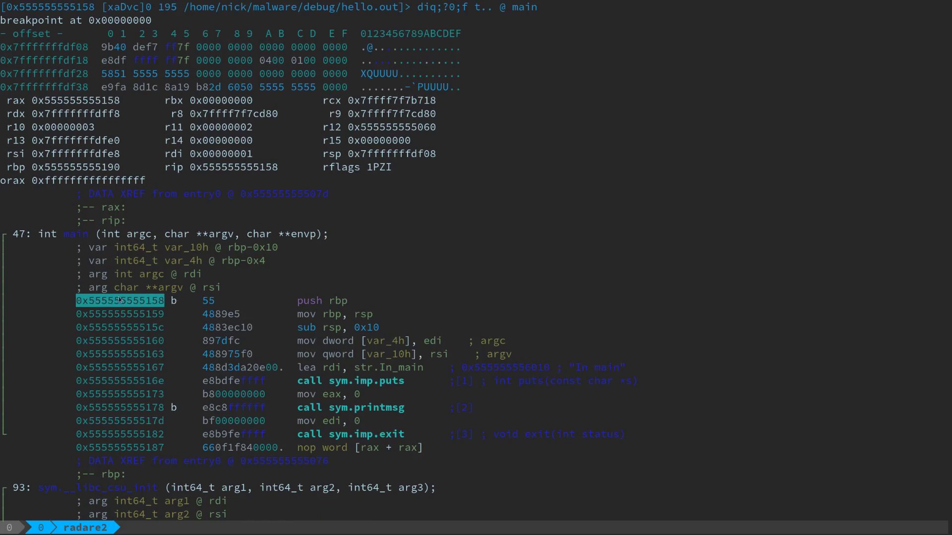
pyautogui.moveTo(240, 305)
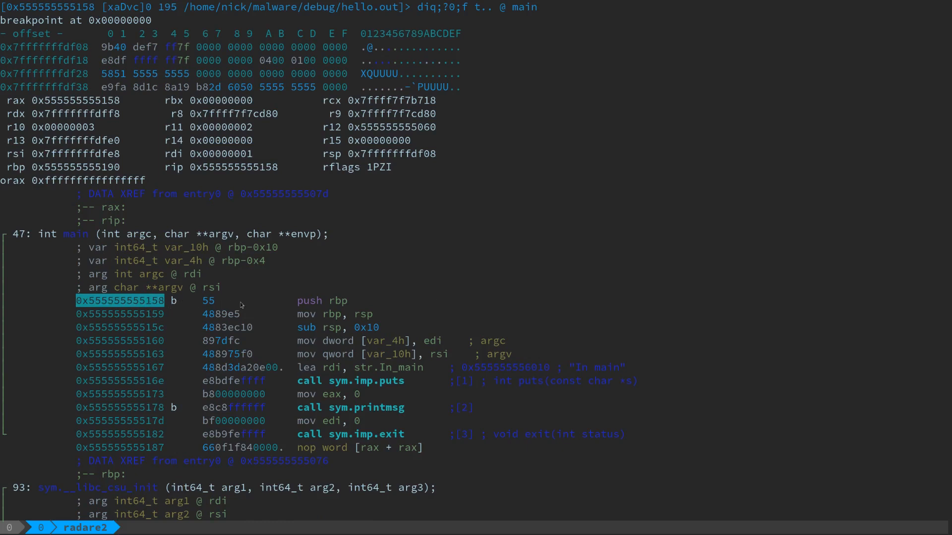
pyautogui.moveTo(275, 171)
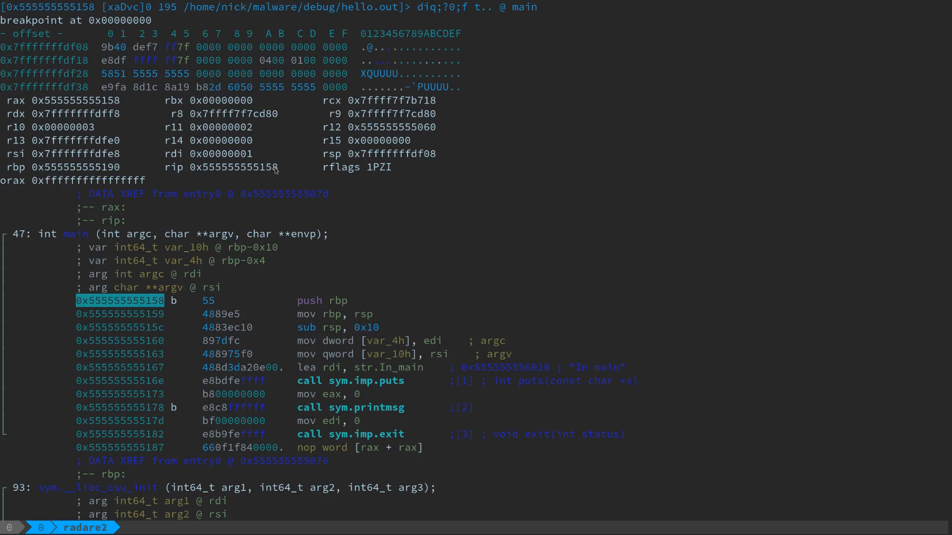
pyautogui.moveTo(159, 303)
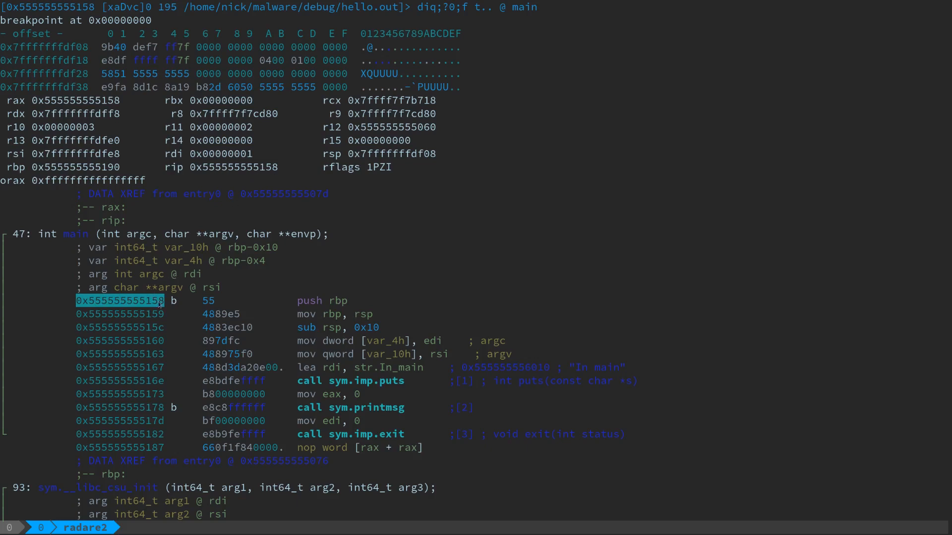
pyautogui.moveTo(316, 218)
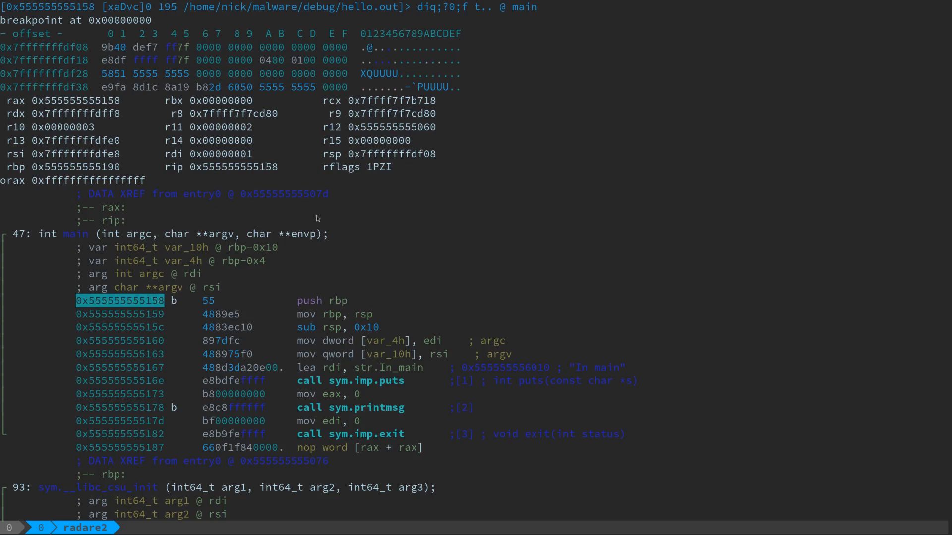
pyautogui.moveTo(425, 172)
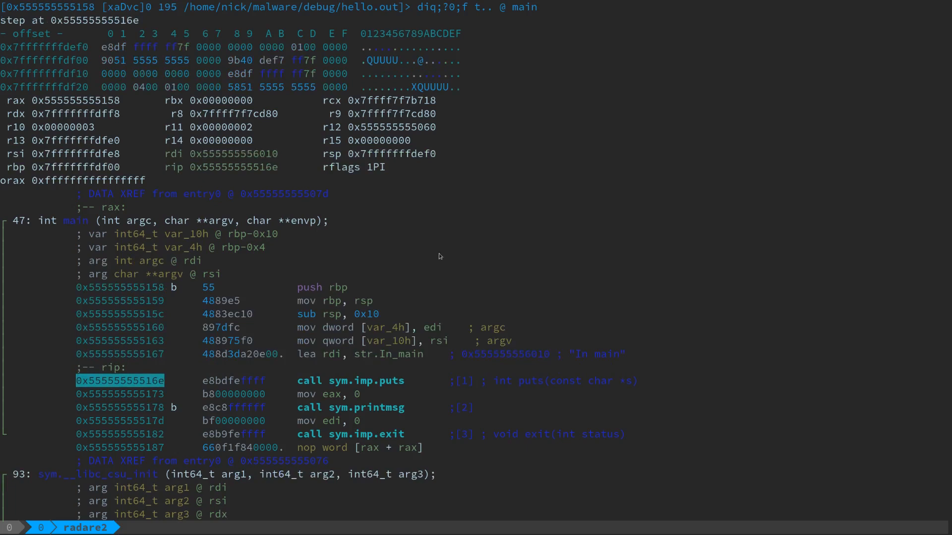
pyautogui.moveTo(381, 355)
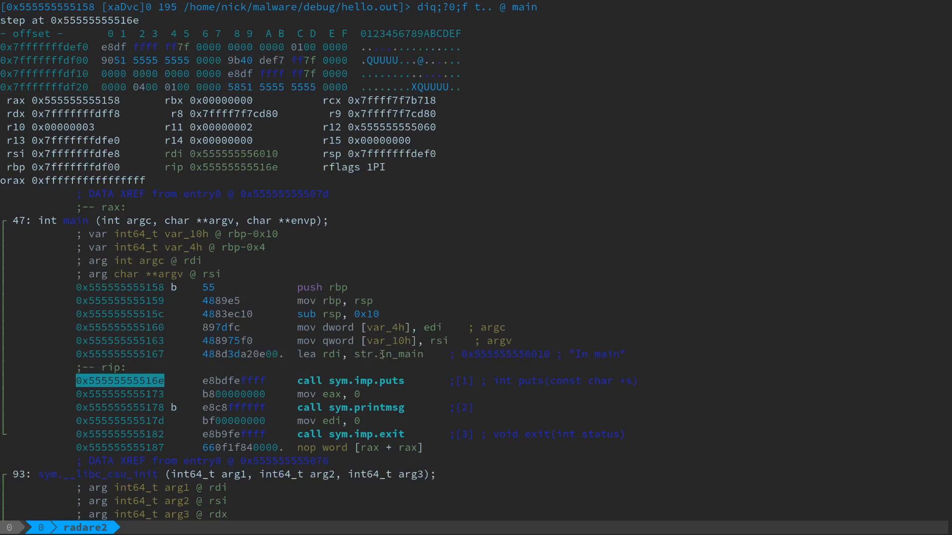
pyautogui.moveTo(455, 359)
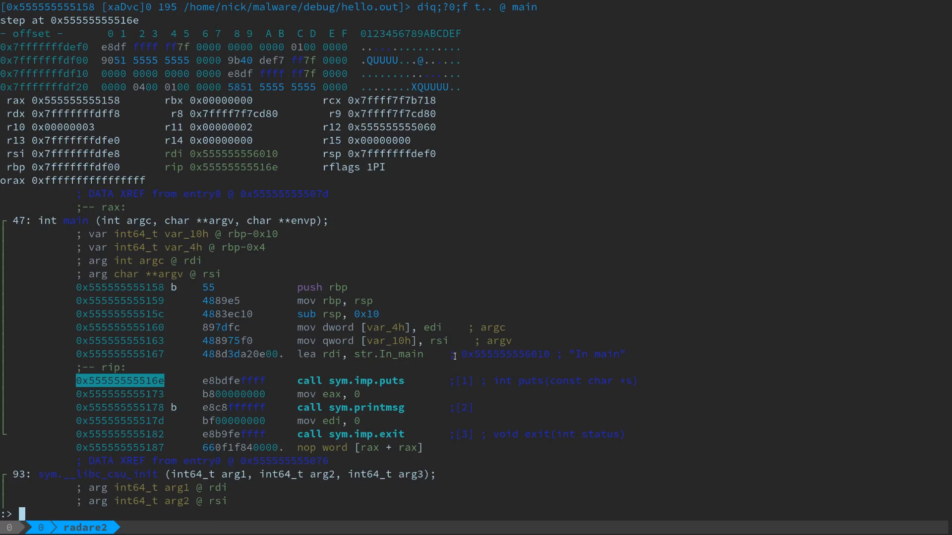
# Print str.In_main with `pf z` as "In main", then list the binary's strings with `iz`.
pyautogui.write('pf')
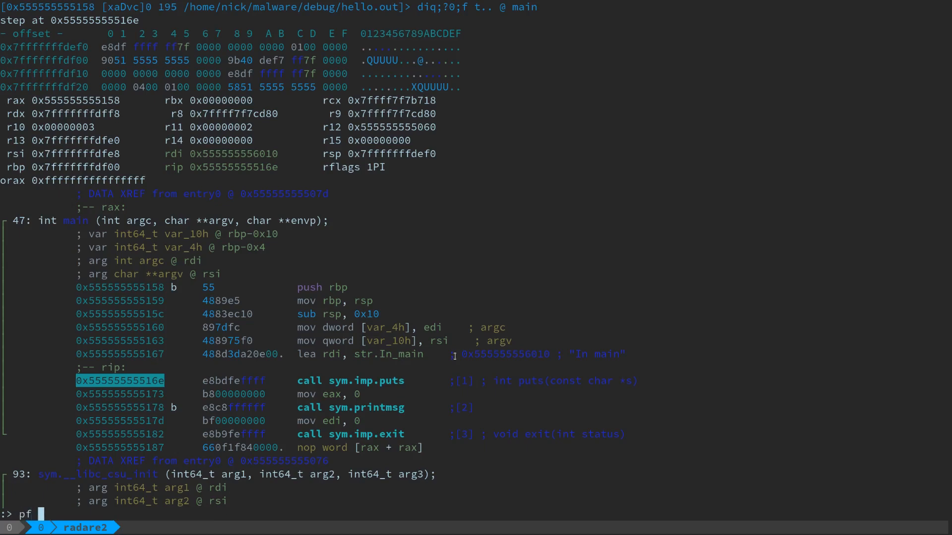
pyautogui.moveTo(403, 361)
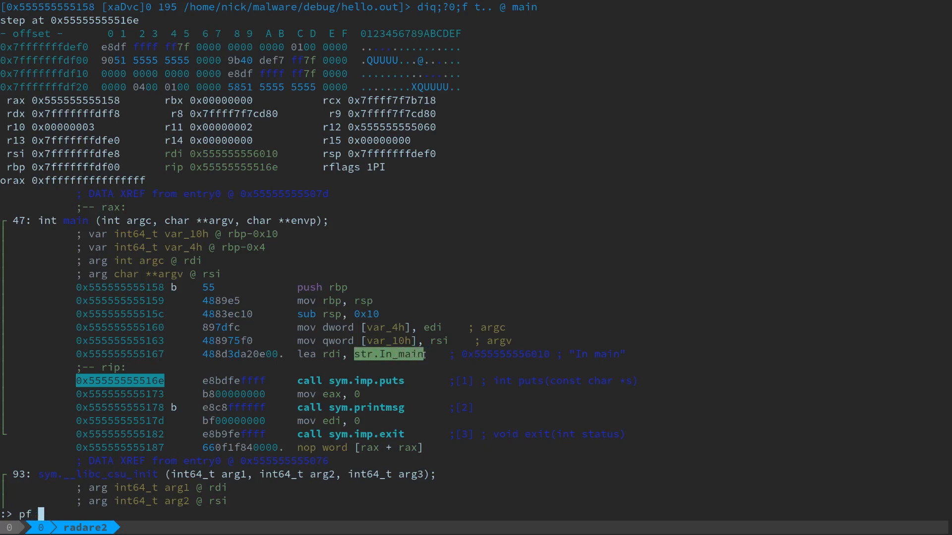
pyautogui.write('@ str.In_main')
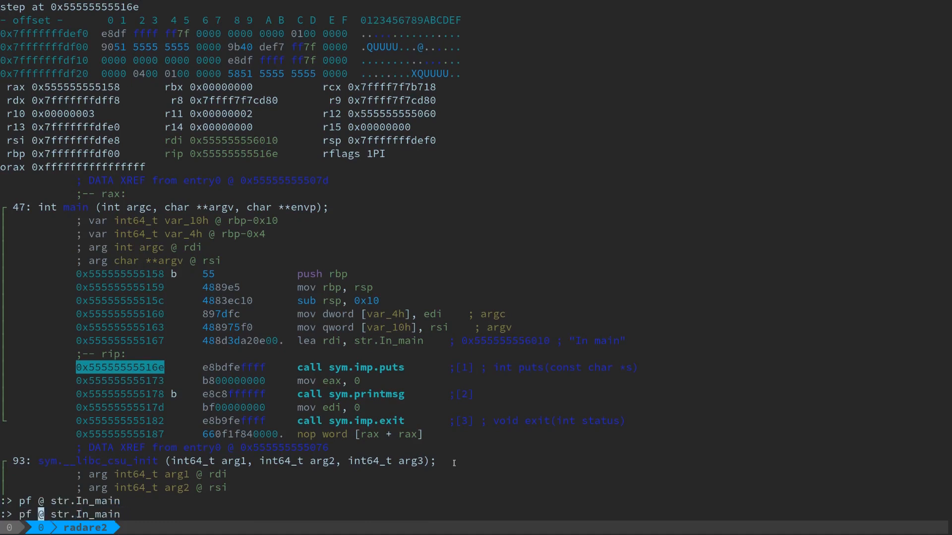
pyautogui.write('z')
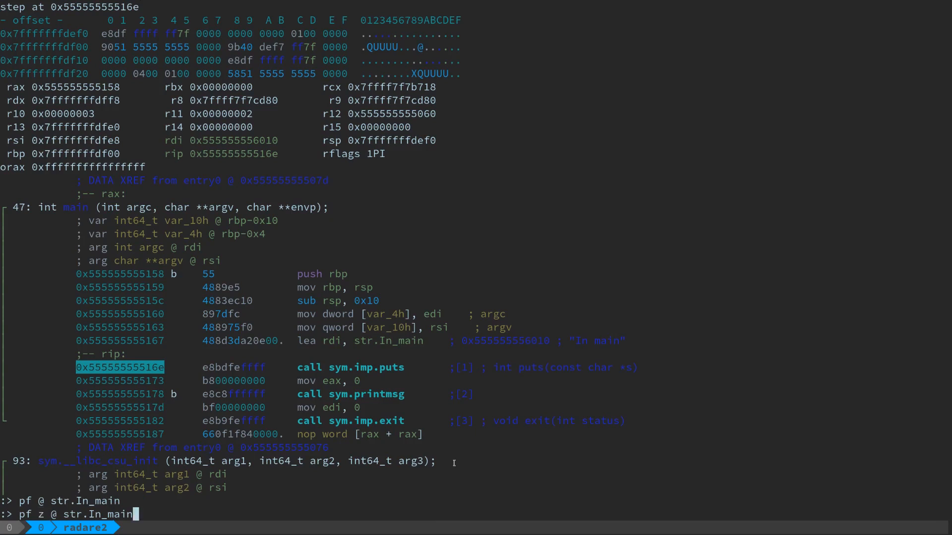
pyautogui.press('Return')
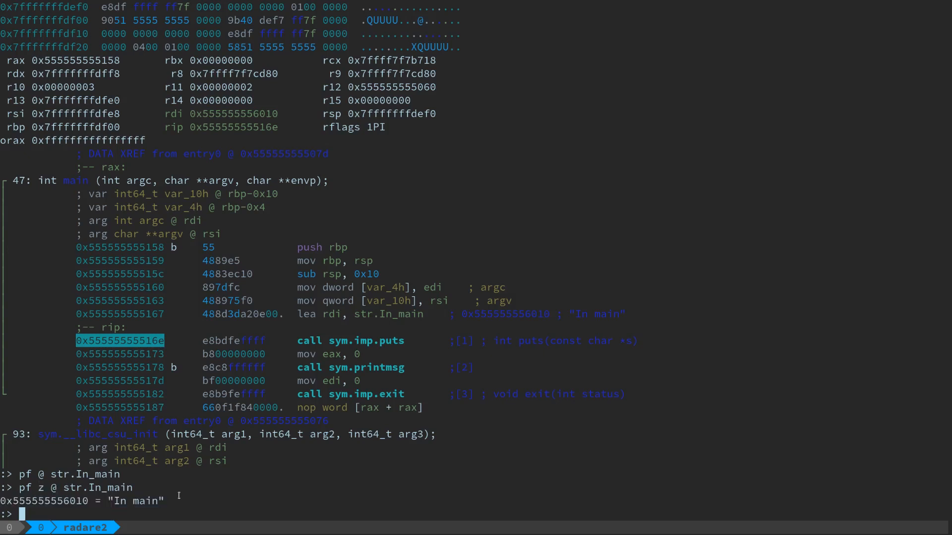
pyautogui.moveTo(156, 516)
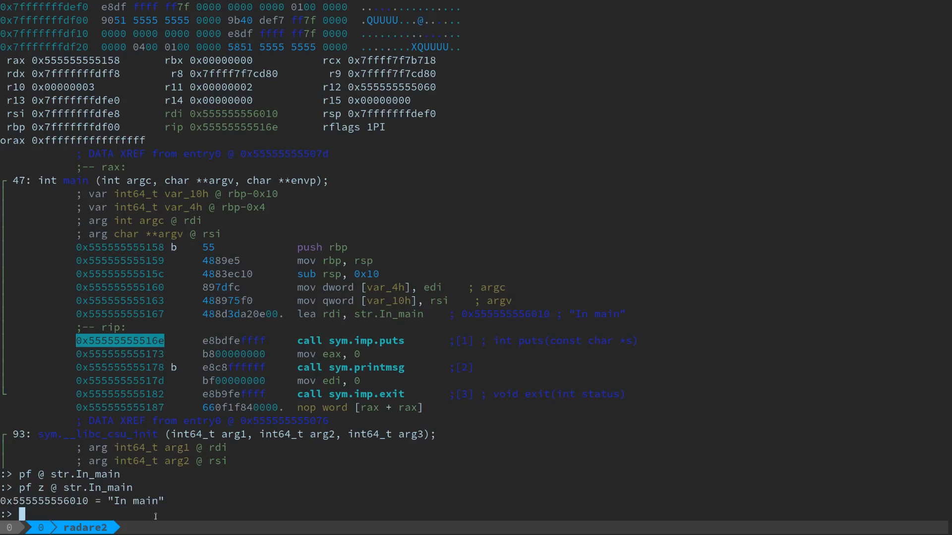
pyautogui.write('iz')
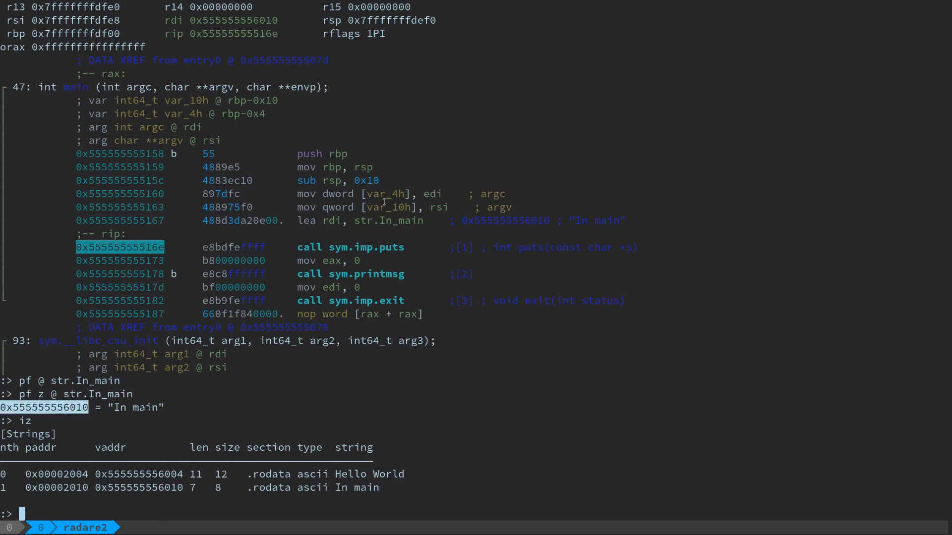
pyautogui.moveTo(354, 224)
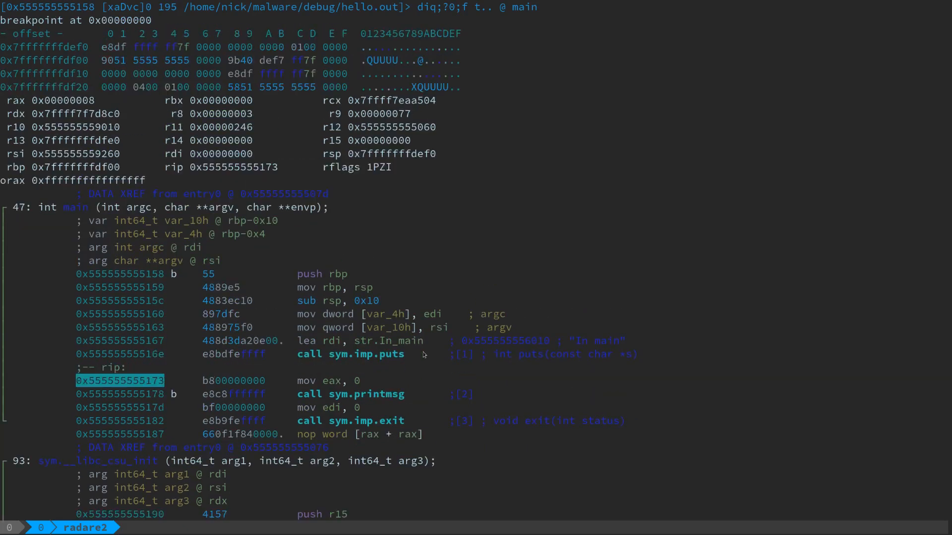
pyautogui.moveTo(427, 241)
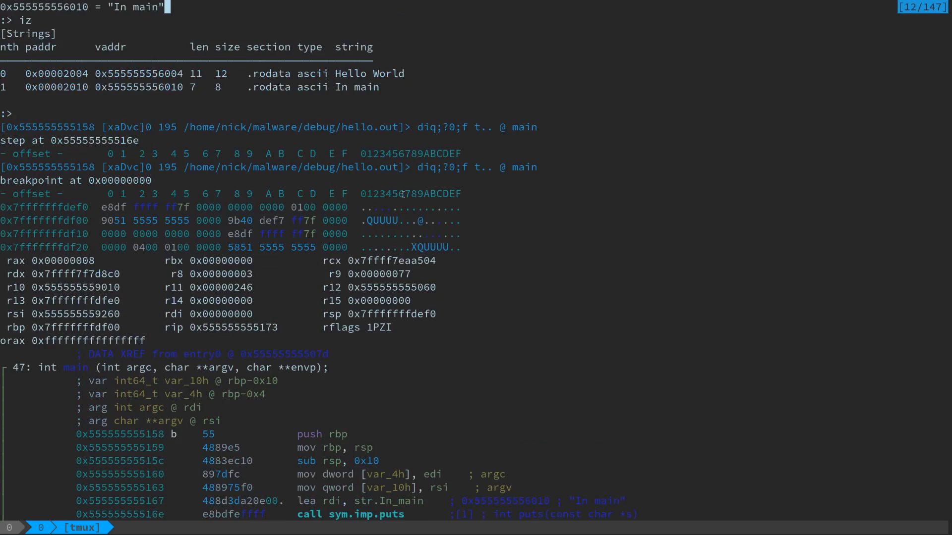
pyautogui.moveTo(460, 179)
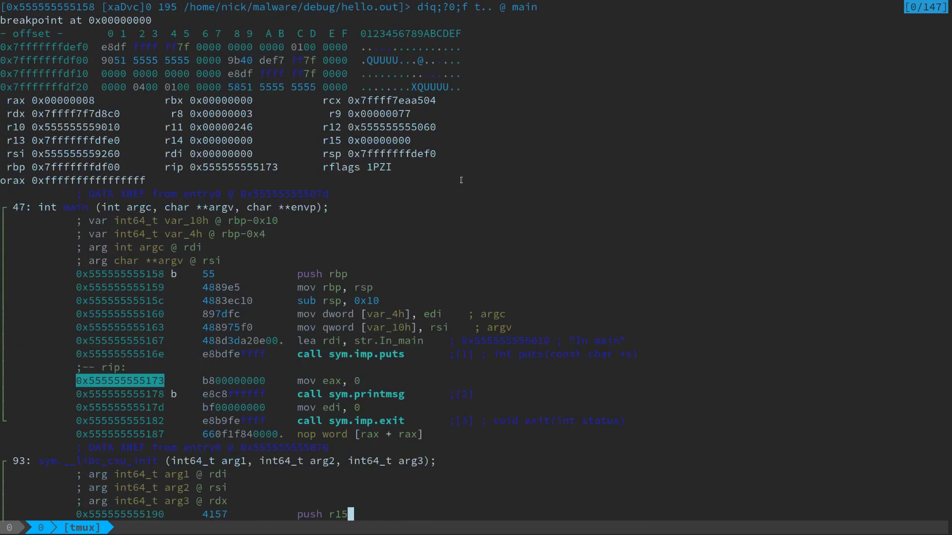
pyautogui.moveTo(482, 360)
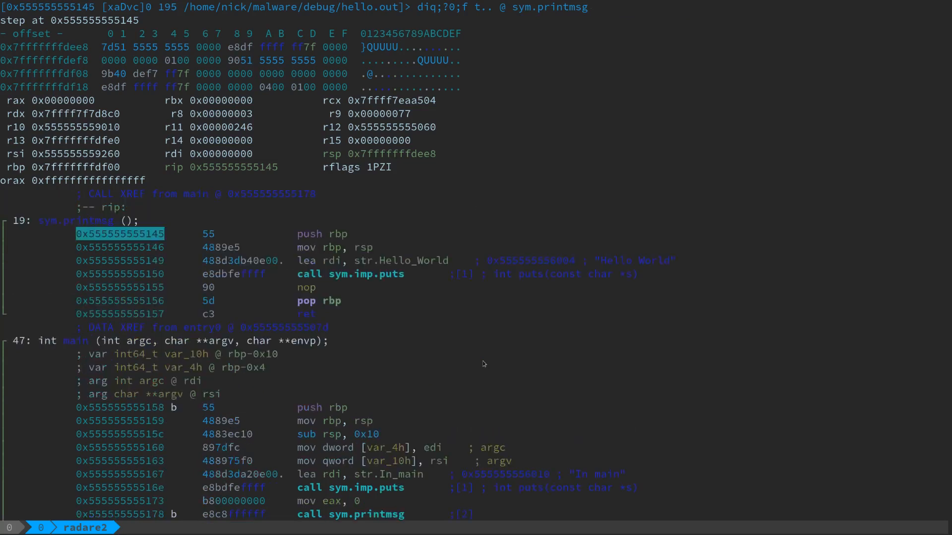
pyautogui.moveTo(354, 260)
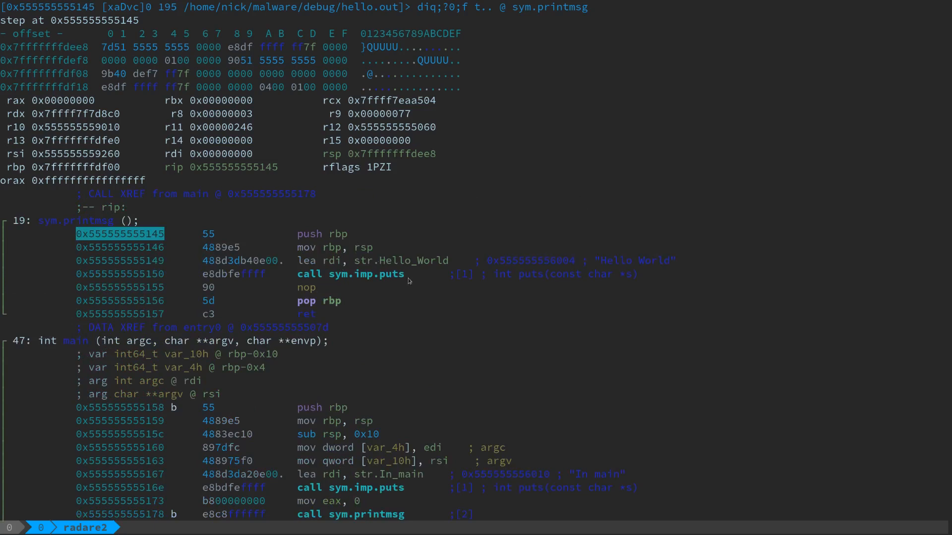
pyautogui.moveTo(478, 254)
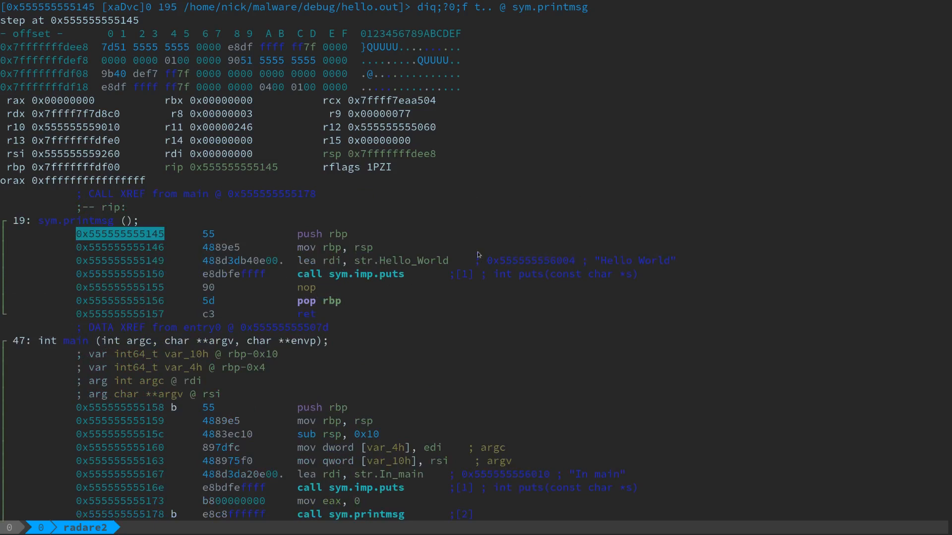
pyautogui.moveTo(301, 308)
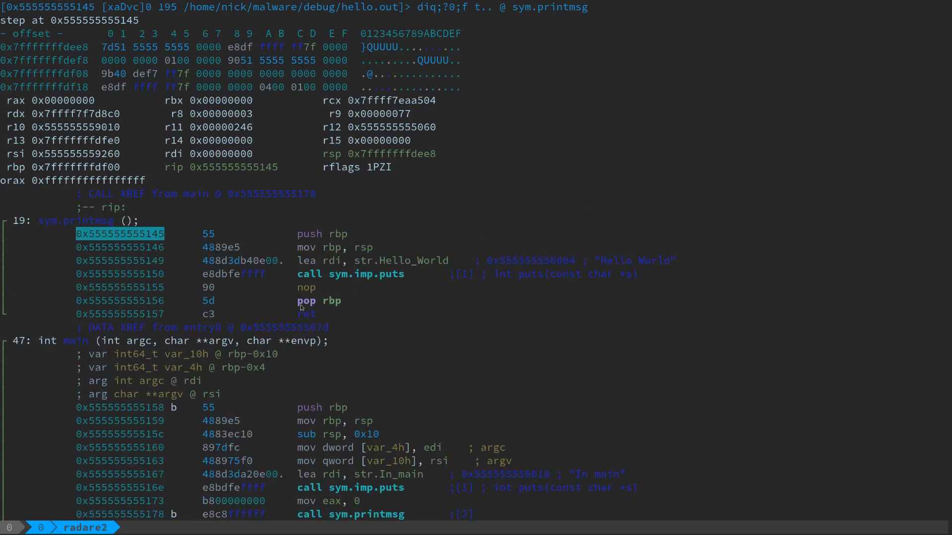
pyautogui.moveTo(293, 323)
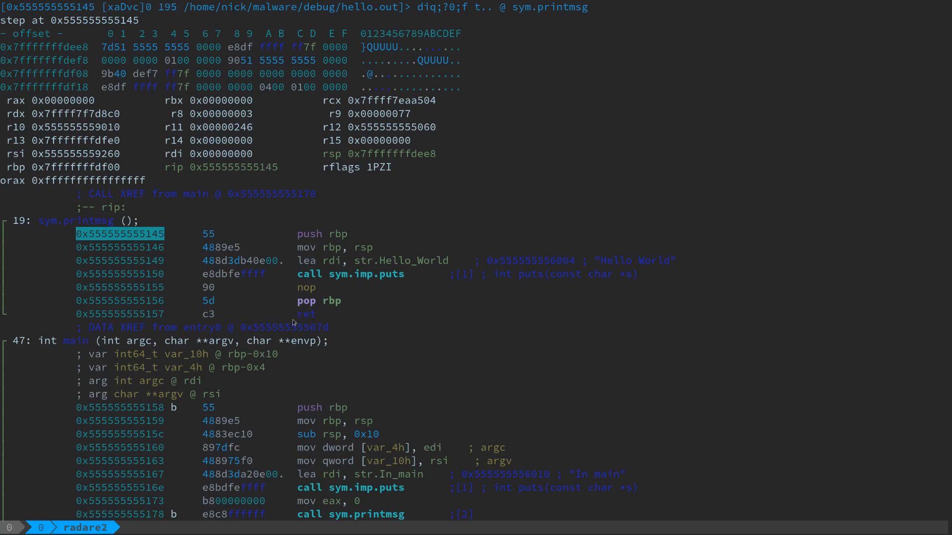
pyautogui.moveTo(338, 317)
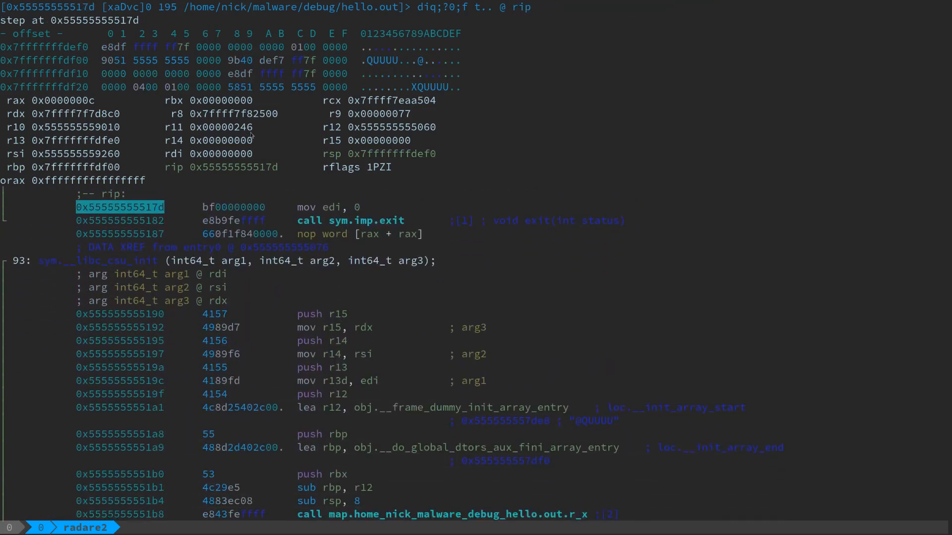
pyautogui.moveTo(298, 213)
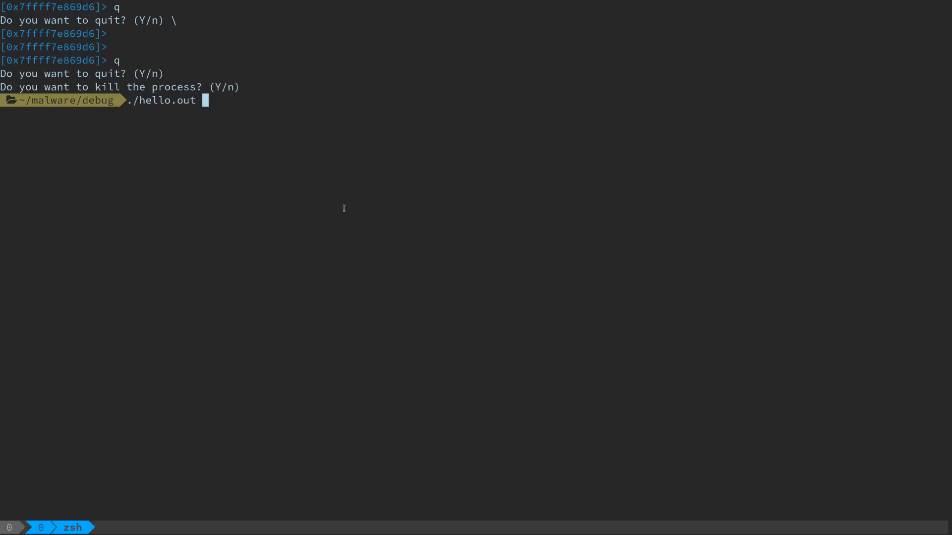
# Run ./hello.out in zsh, printing "In main" and "Hello World".
pyautogui.press('Return')
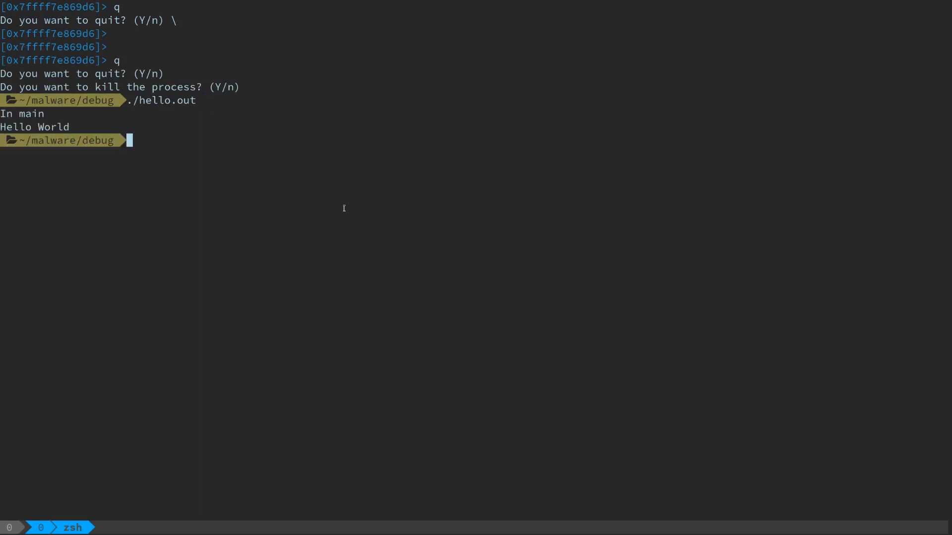